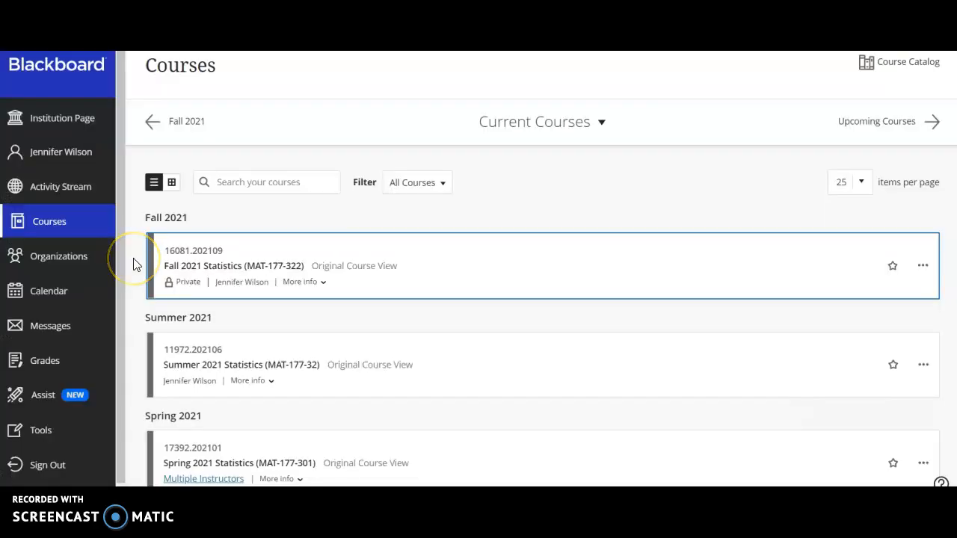
pyautogui.moveTo(138, 220)
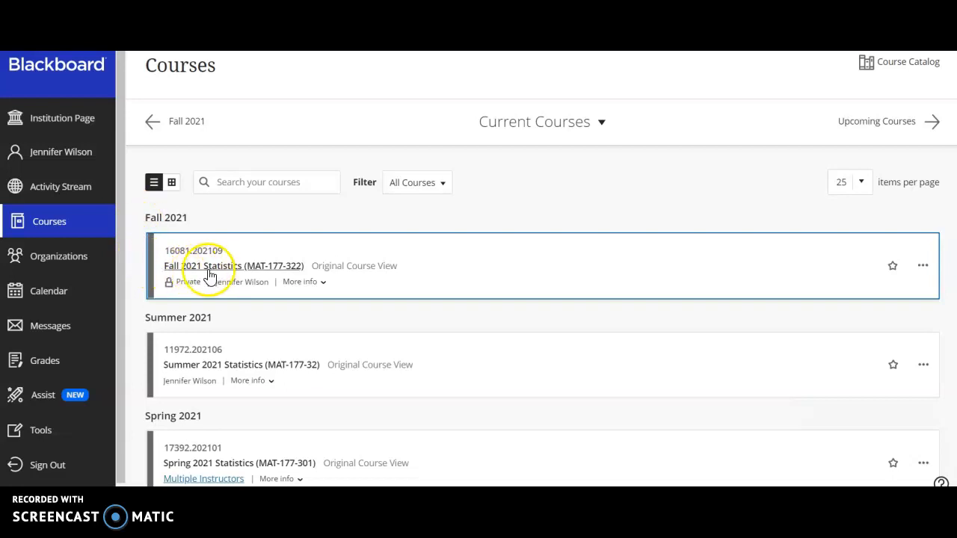
# - Open the Fall 2021 Statistics (MAT-177-322) course to its Course Content page
pyautogui.click(234, 266)
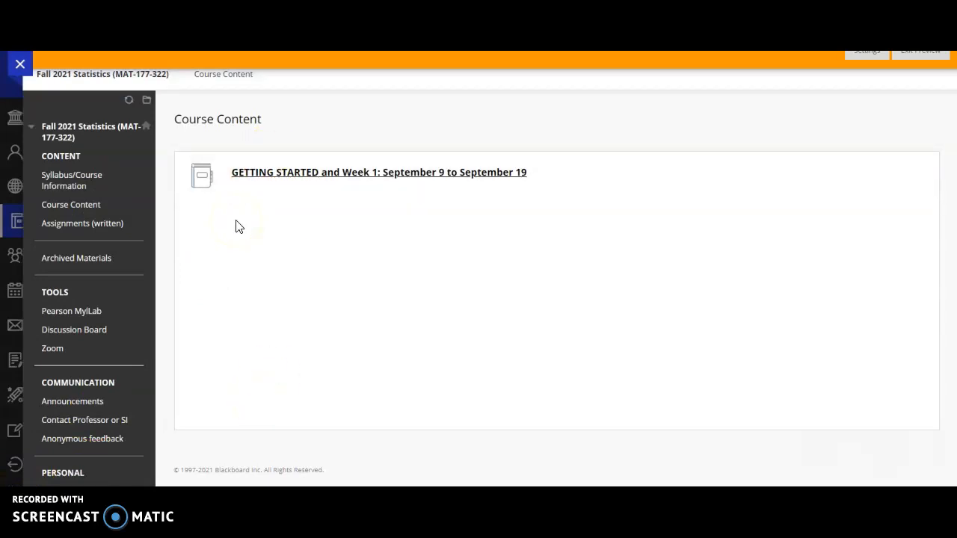
pyautogui.moveTo(203, 182)
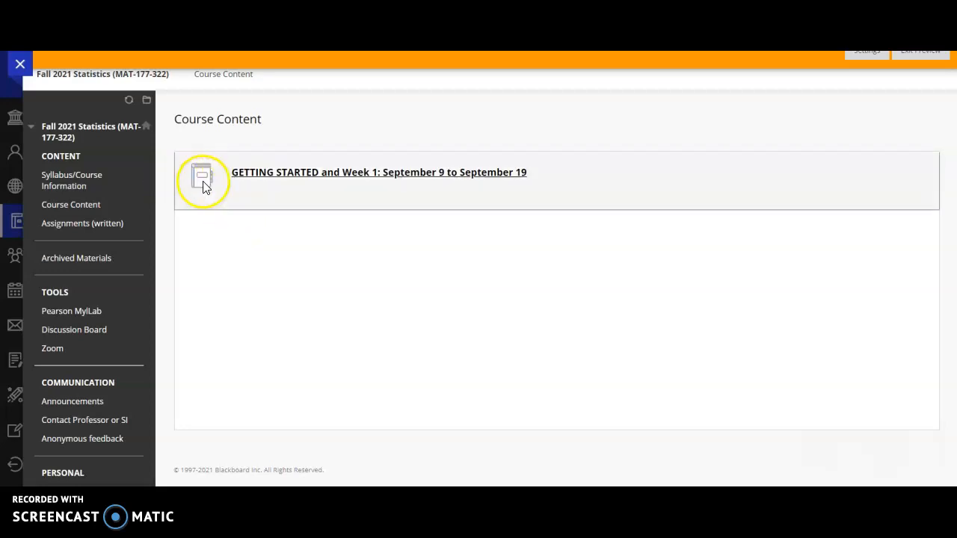
pyautogui.moveTo(404, 197)
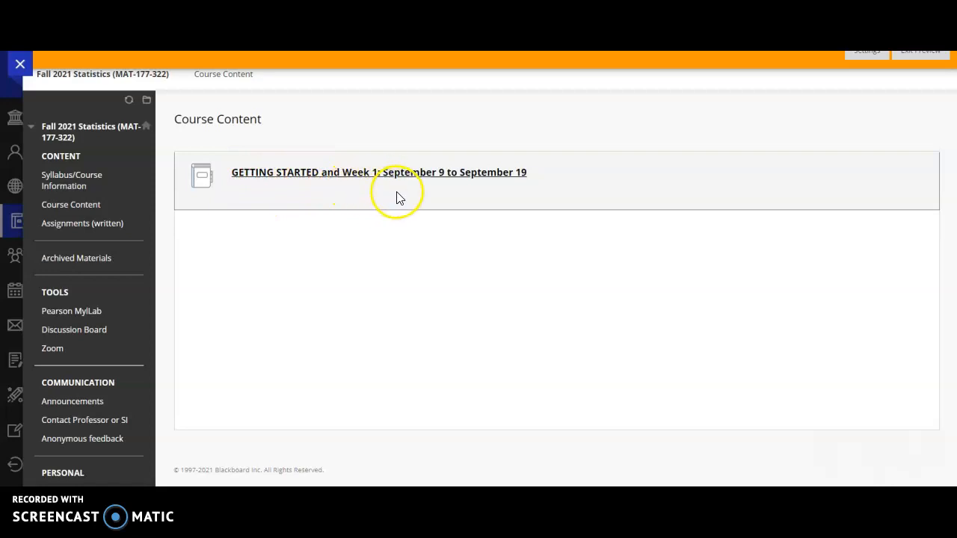
pyautogui.moveTo(466, 186)
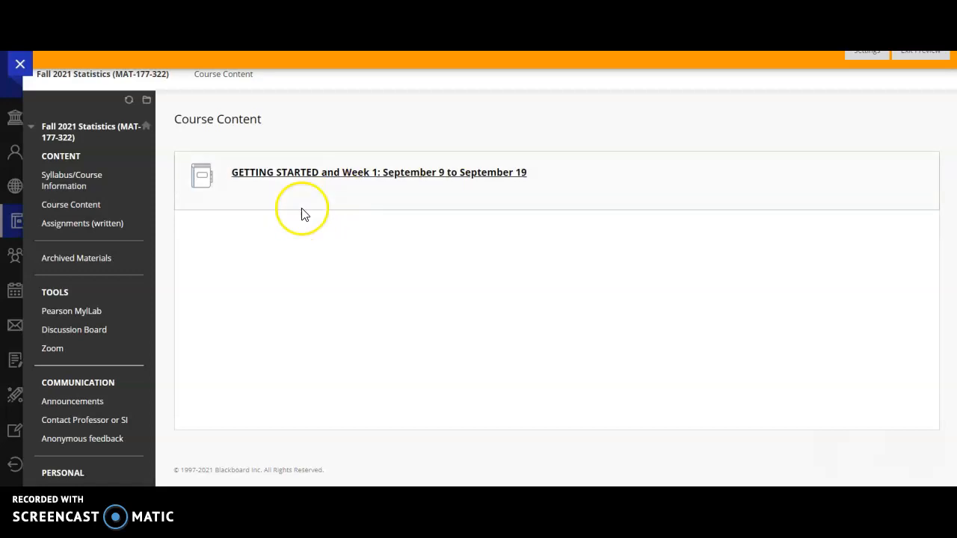
pyautogui.moveTo(284, 208)
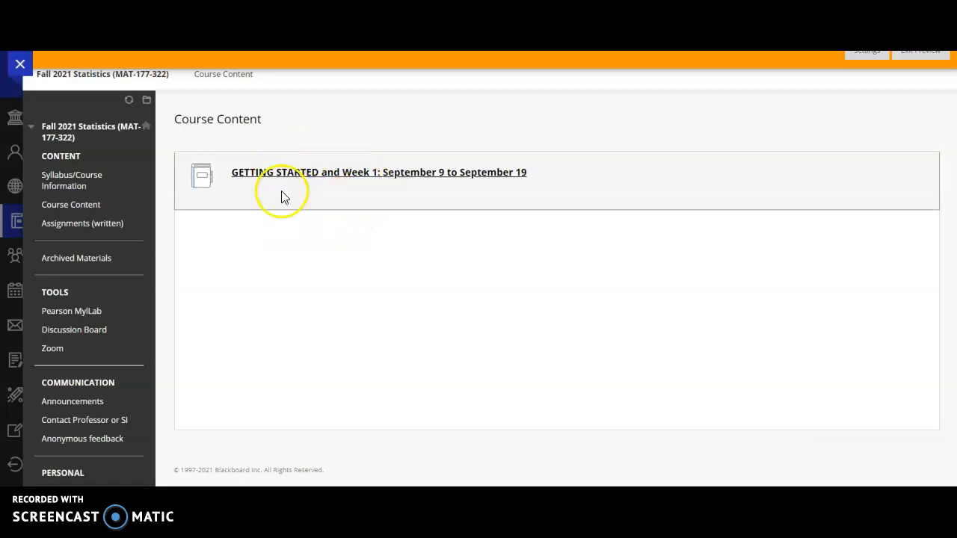
pyautogui.moveTo(317, 206)
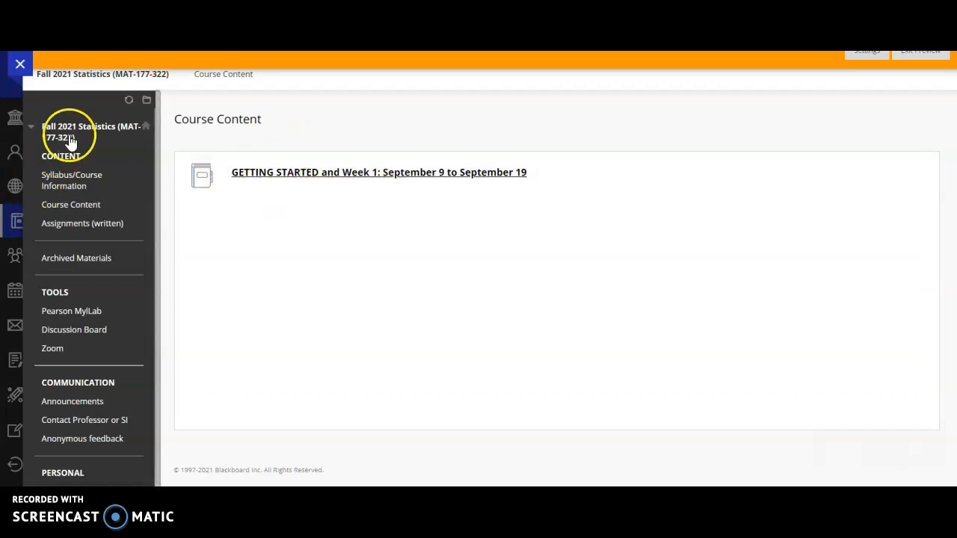
pyautogui.moveTo(92, 327)
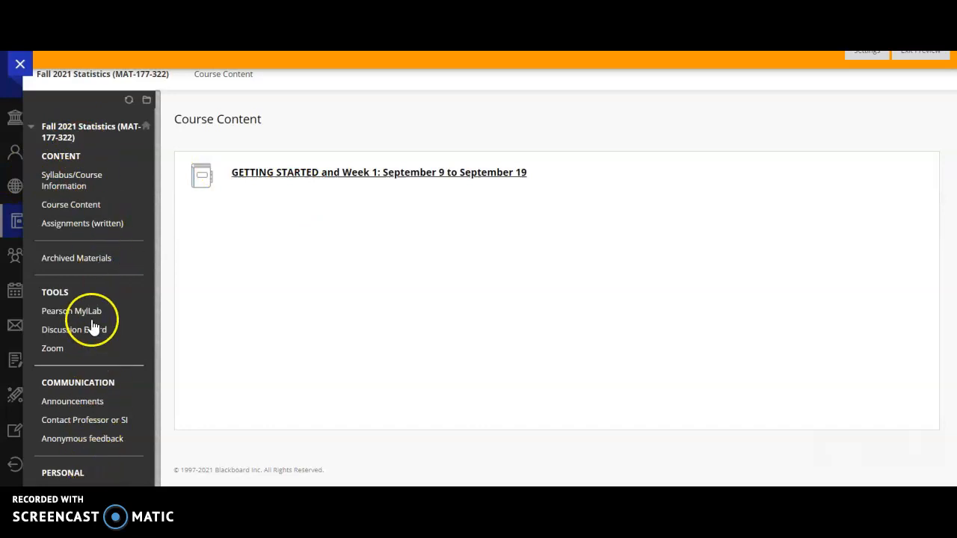
pyautogui.moveTo(135, 251)
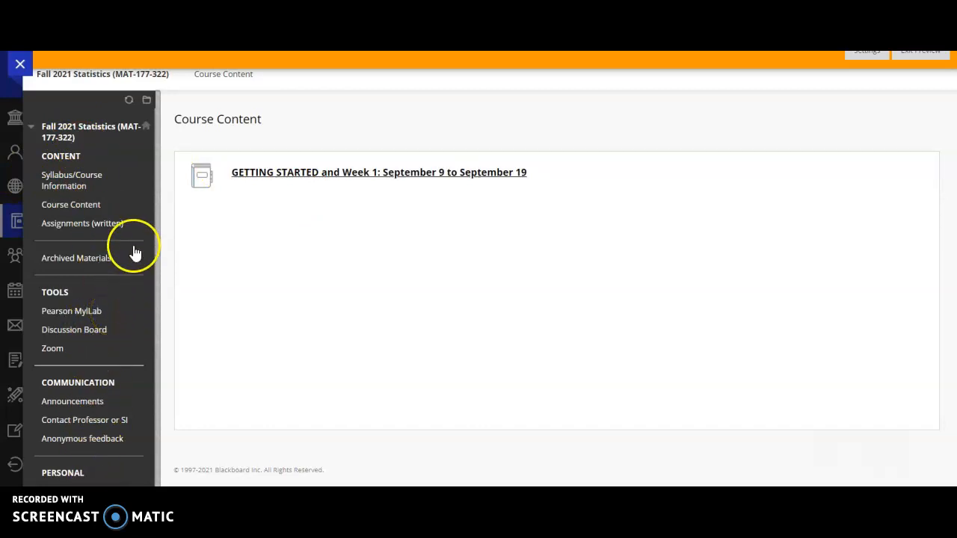
pyautogui.moveTo(132, 236)
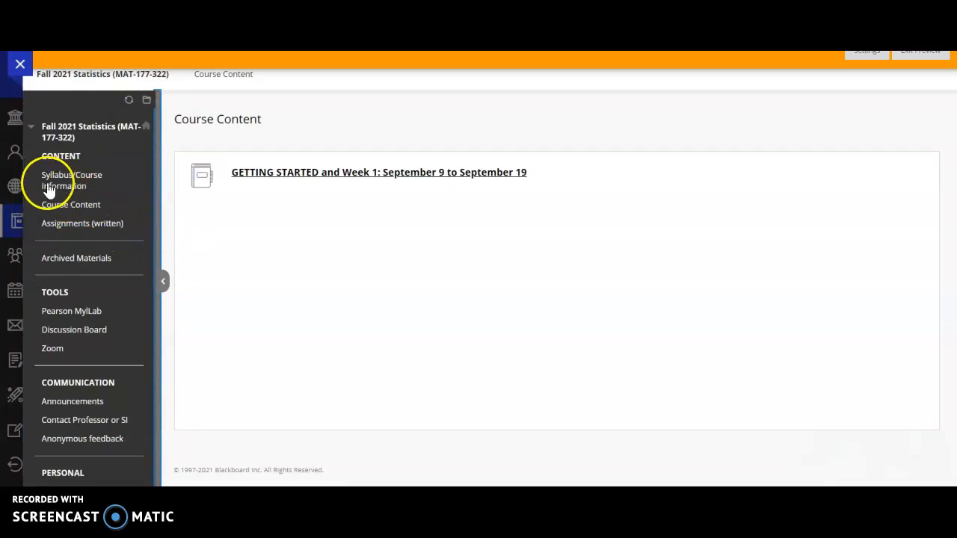
pyautogui.moveTo(62, 185)
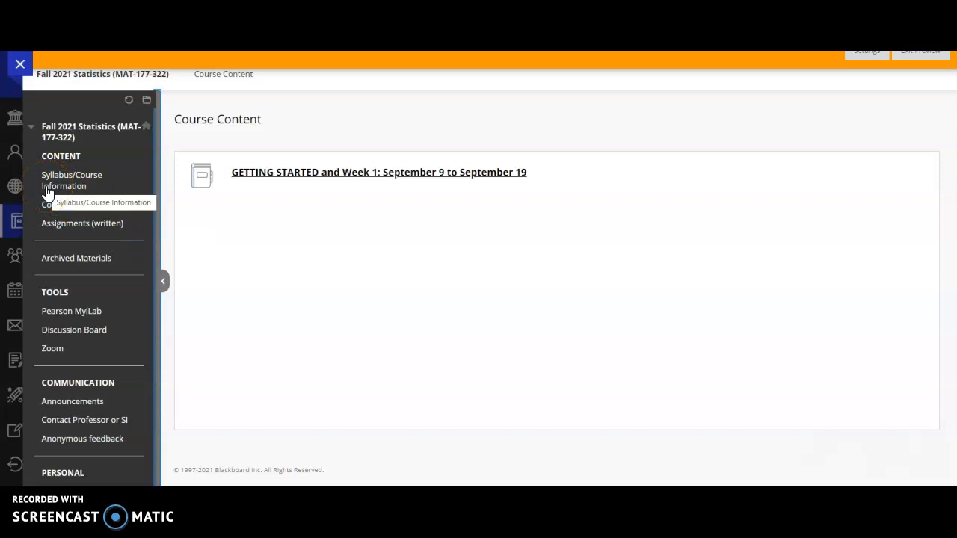
# - Open the MAT177 Fall 2021 syllabus PDF and read down past the communication policy
pyautogui.click(72, 180)
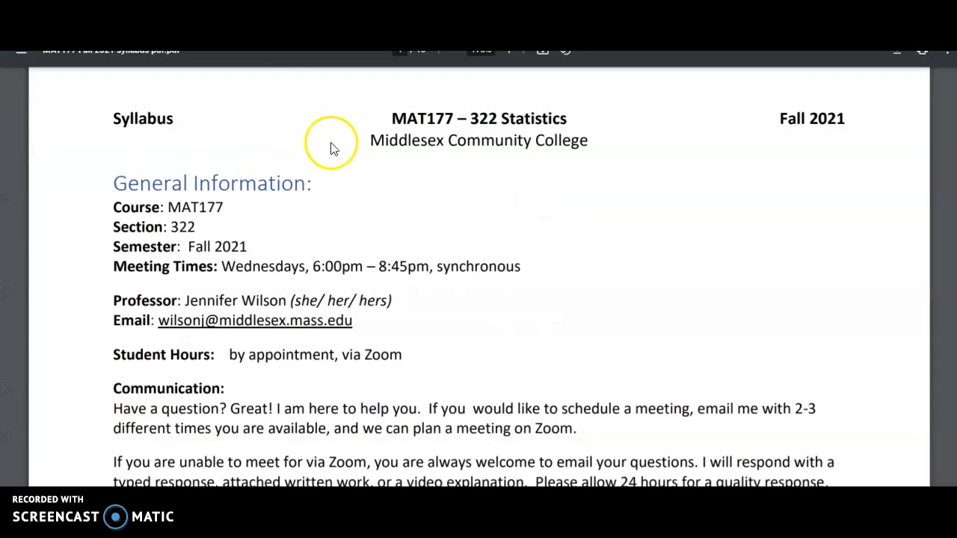
pyautogui.moveTo(147, 272)
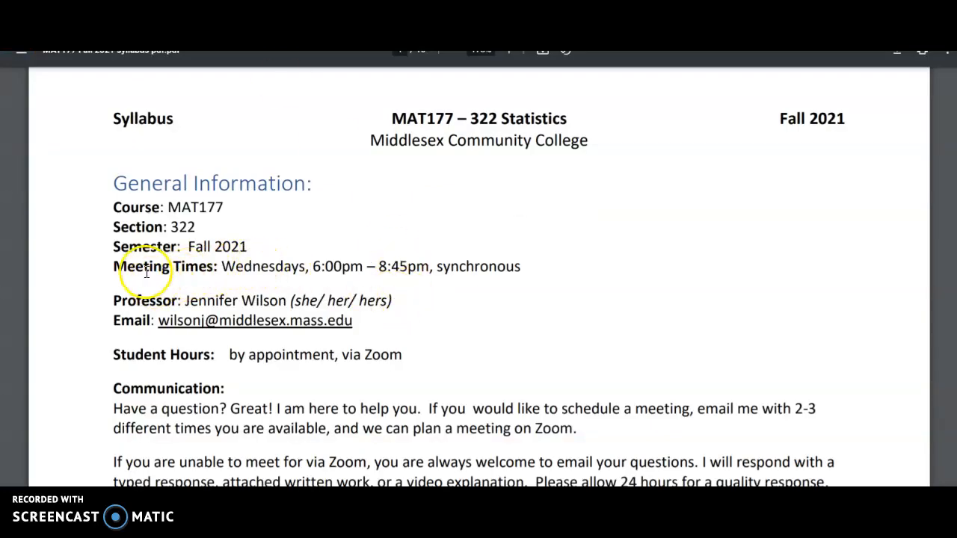
pyautogui.moveTo(87, 283)
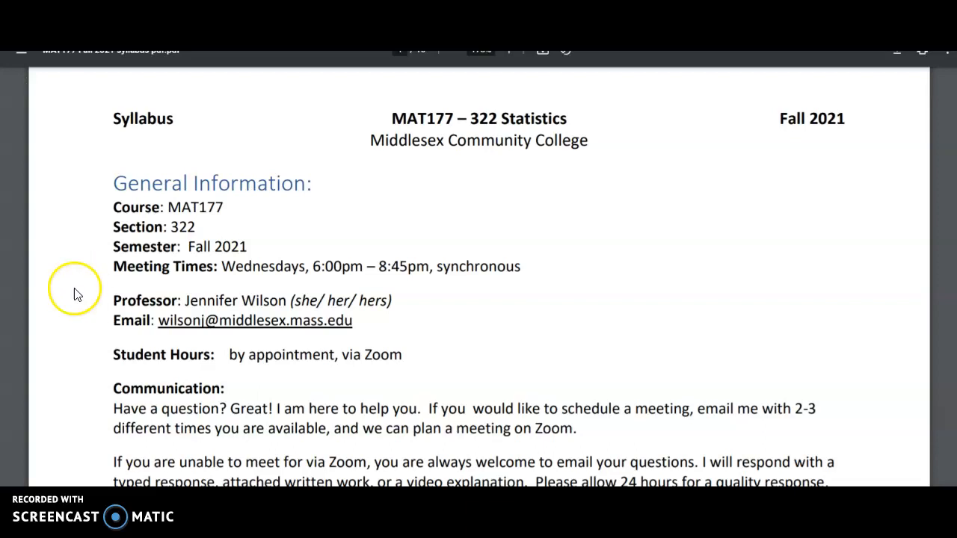
pyautogui.moveTo(108, 331)
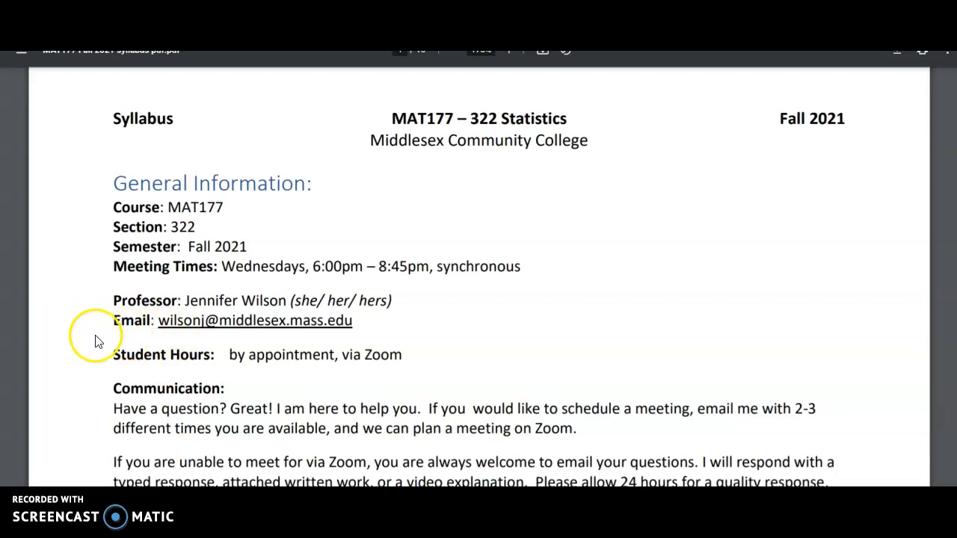
pyautogui.scroll(-3)
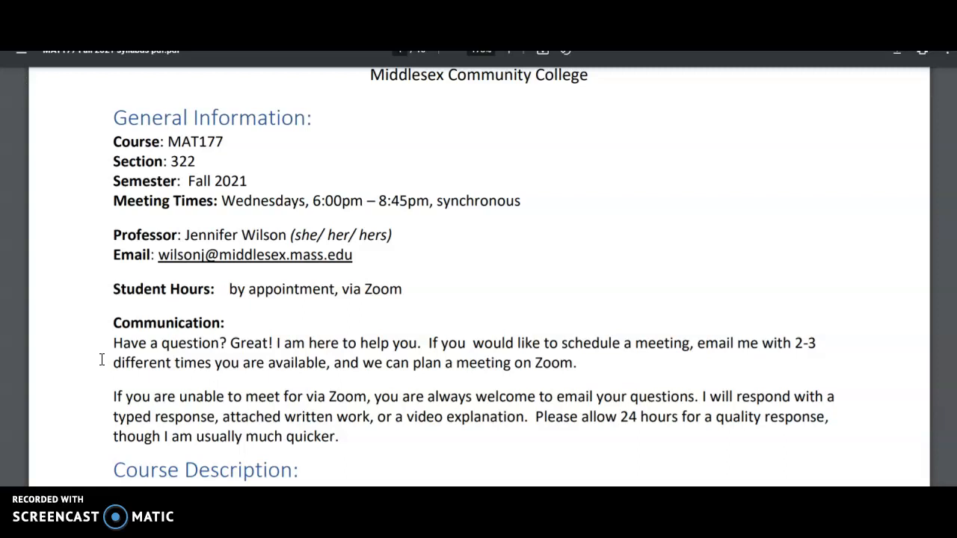
# - Scroll through the learning outcomes to the Required Materials calculator requirement on page 2
pyautogui.scroll(-3)
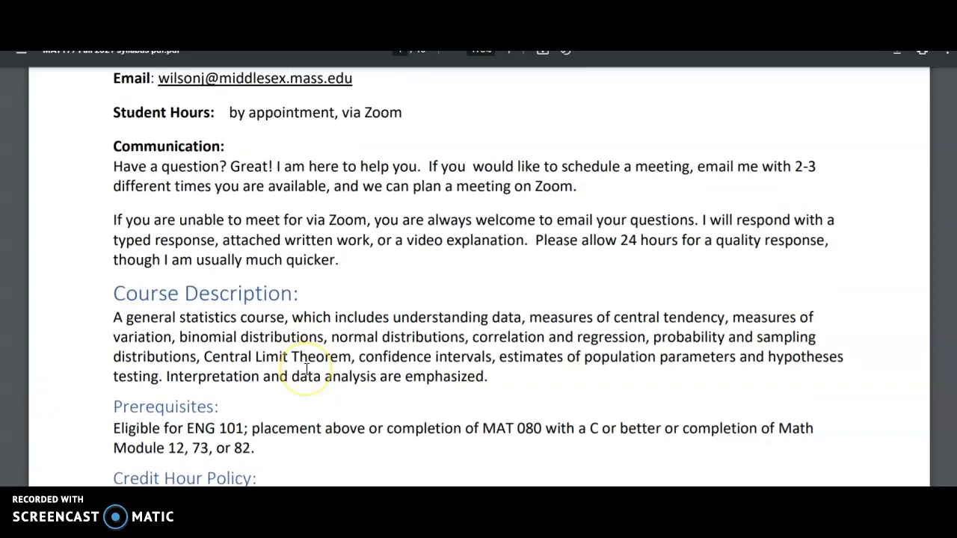
pyautogui.scroll(-3)
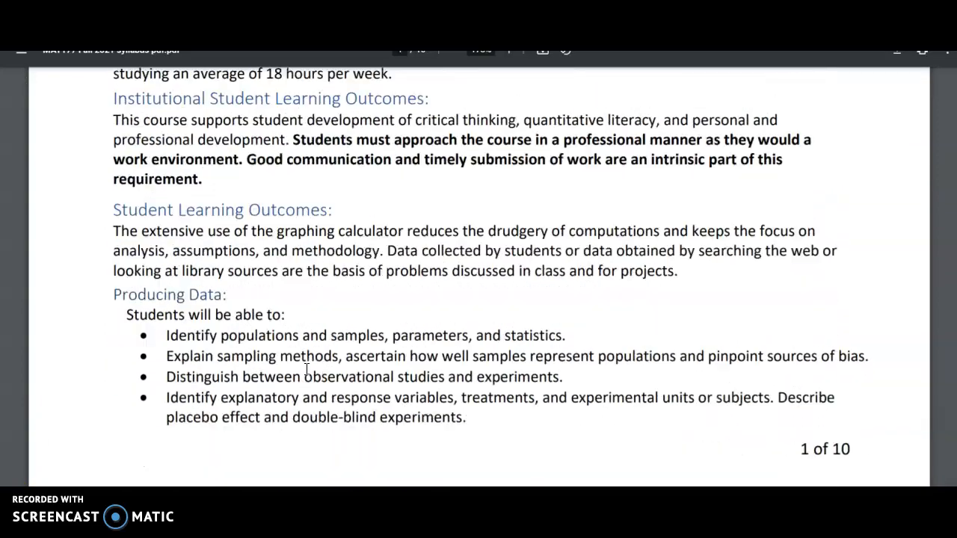
pyautogui.scroll(-3)
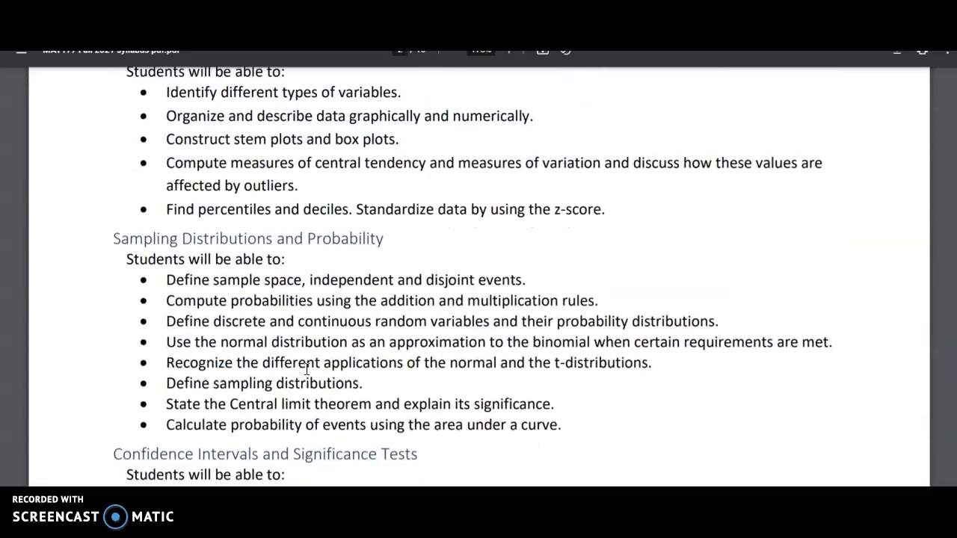
pyautogui.scroll(-3)
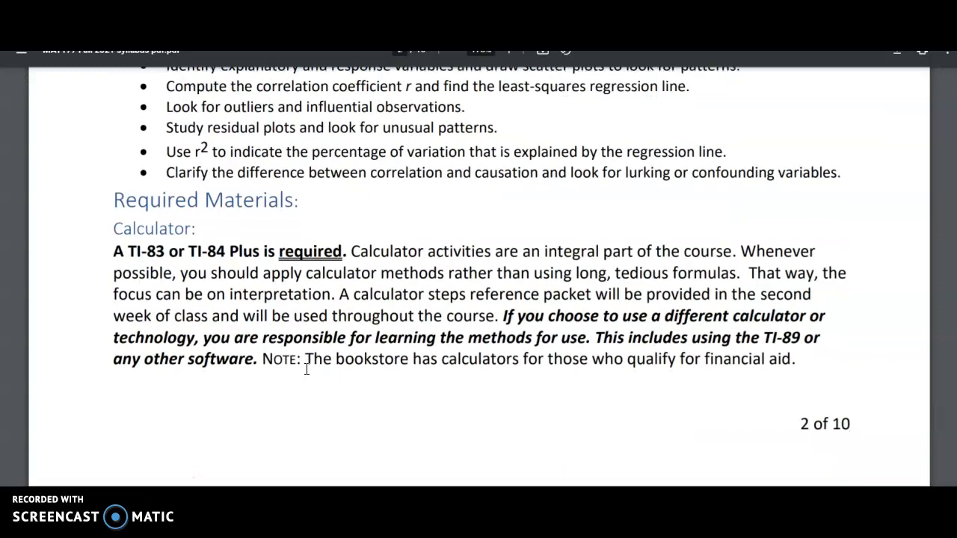
pyautogui.scroll(-3)
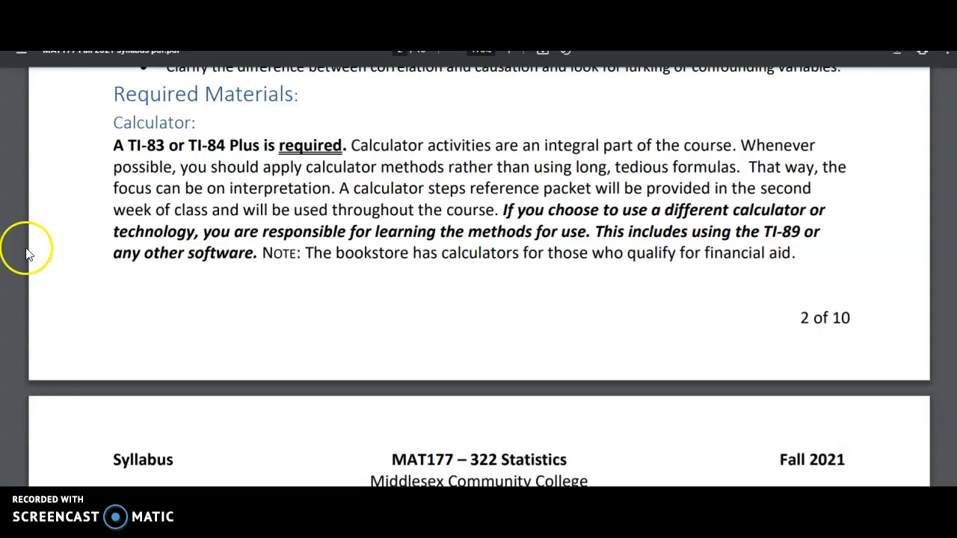
pyautogui.moveTo(257, 302)
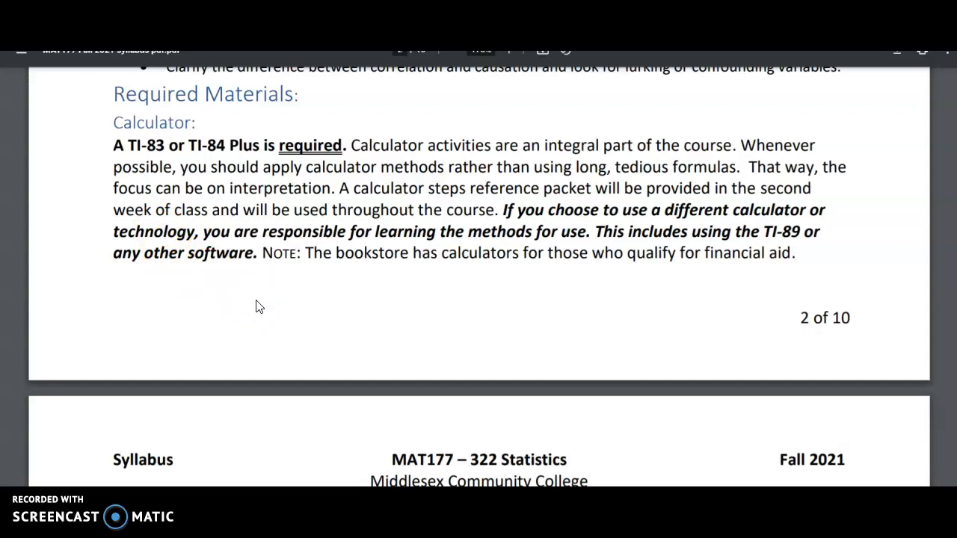
pyautogui.moveTo(299, 293)
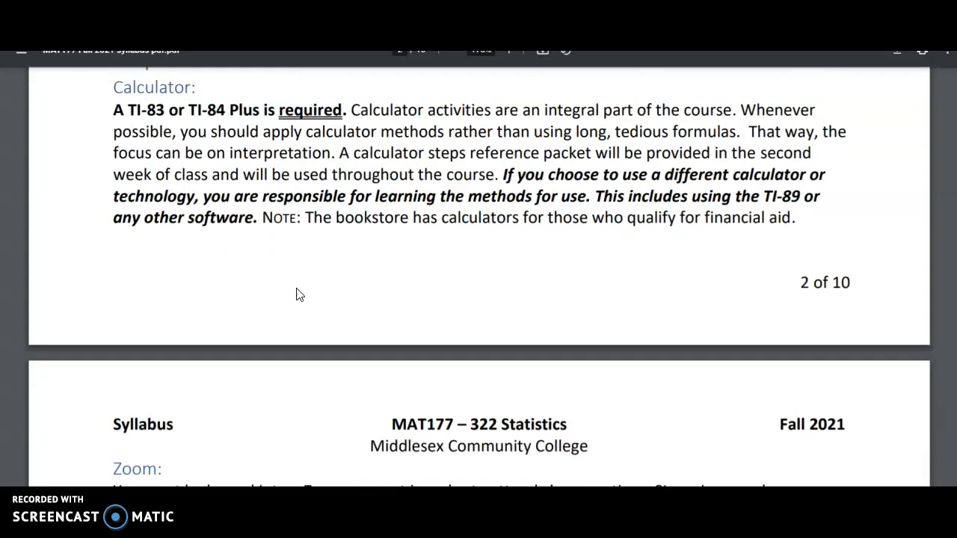
pyautogui.scroll(-3)
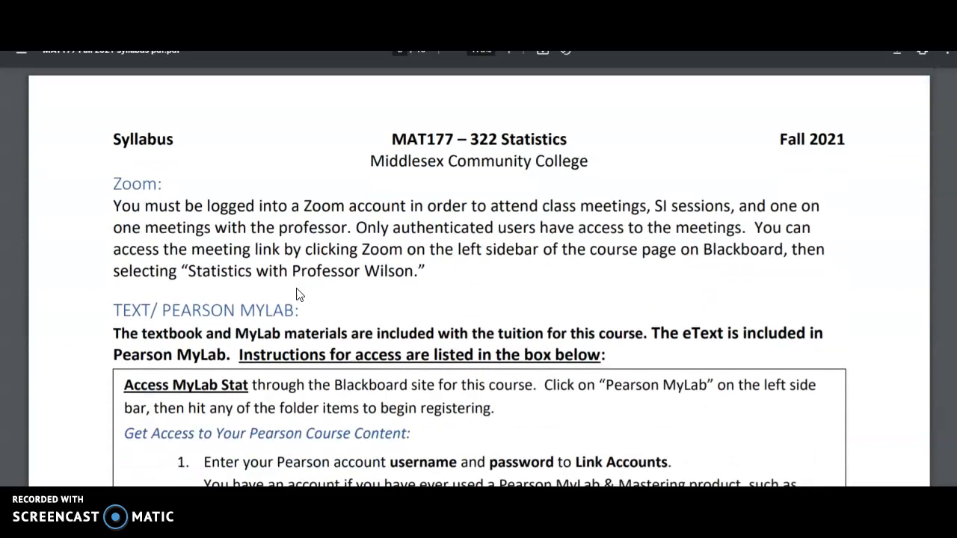
pyautogui.scroll(-3)
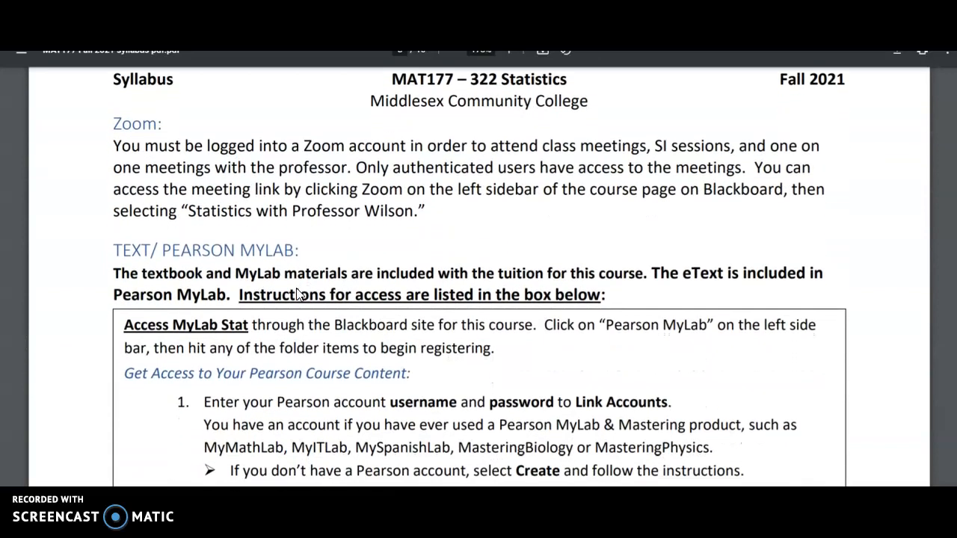
pyautogui.scroll(-3)
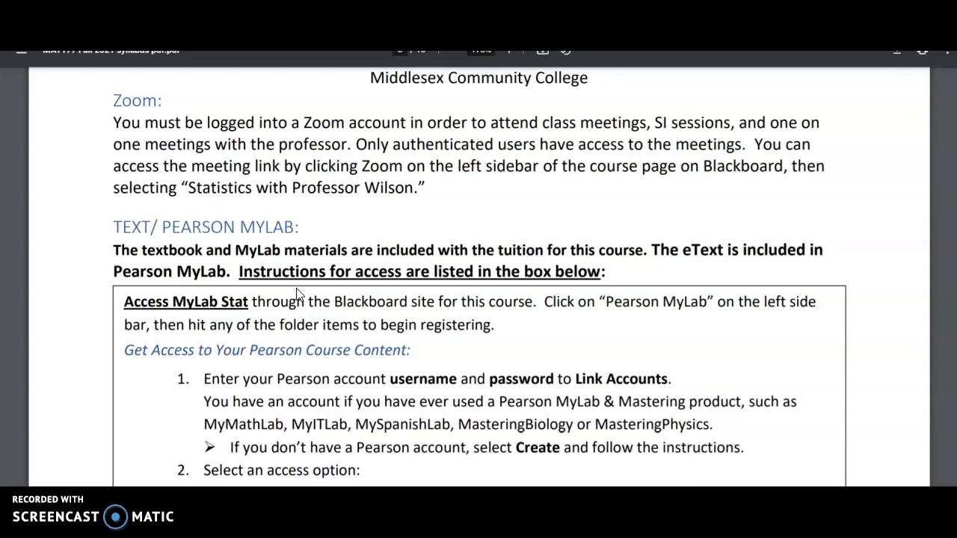
pyautogui.scroll(-3)
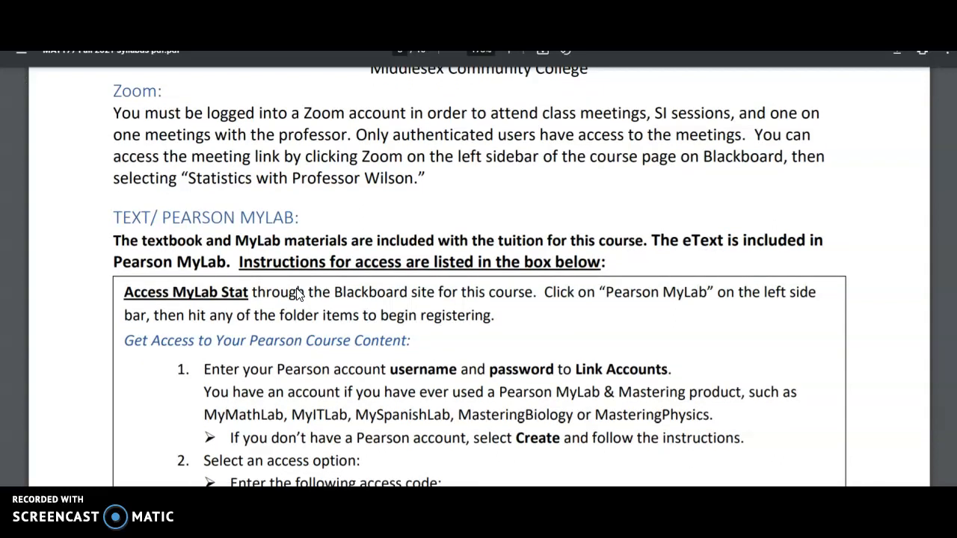
pyautogui.scroll(-3)
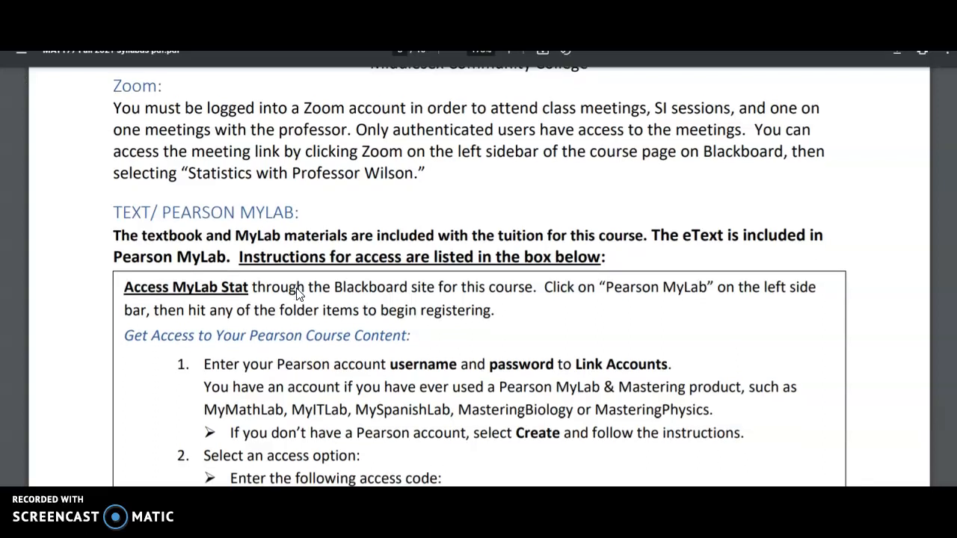
pyautogui.scroll(-3)
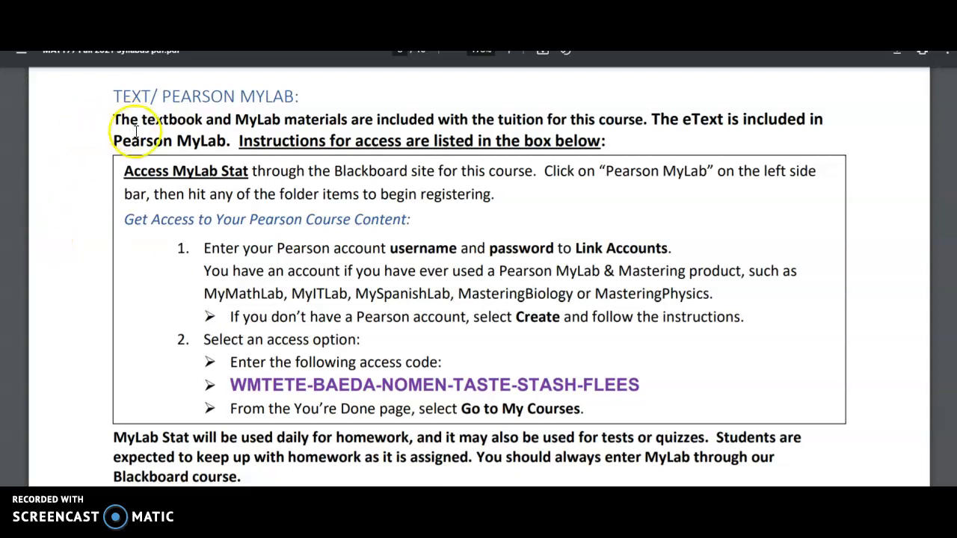
pyautogui.moveTo(157, 332)
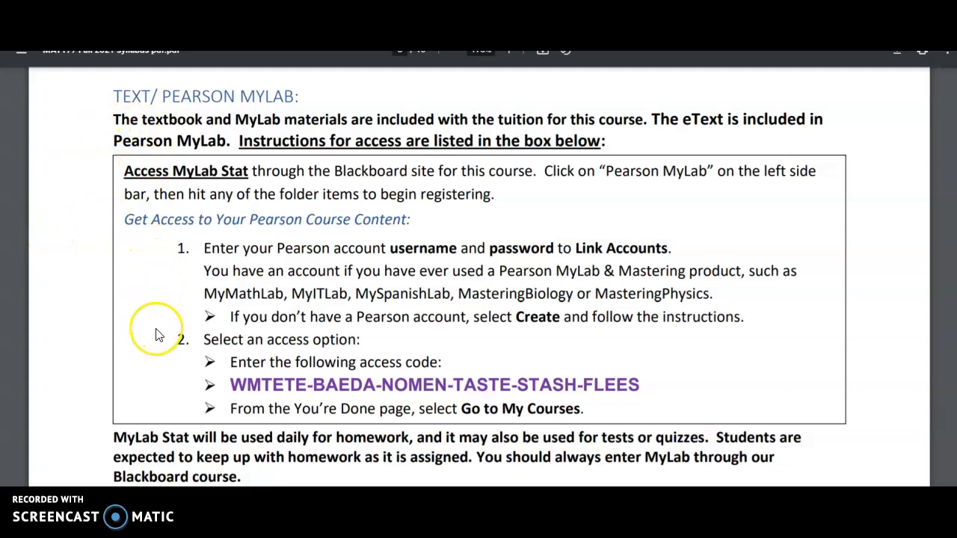
pyautogui.moveTo(108, 335)
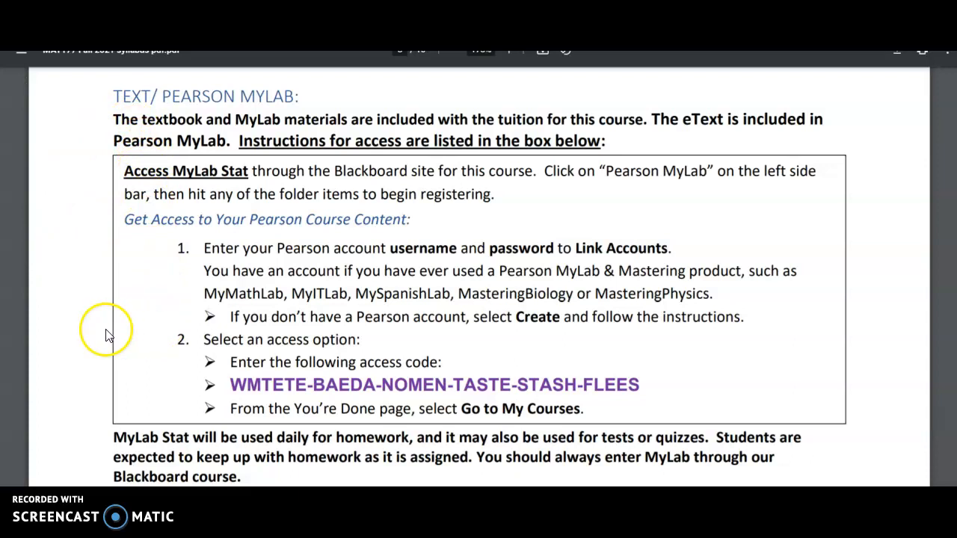
pyautogui.moveTo(63, 323)
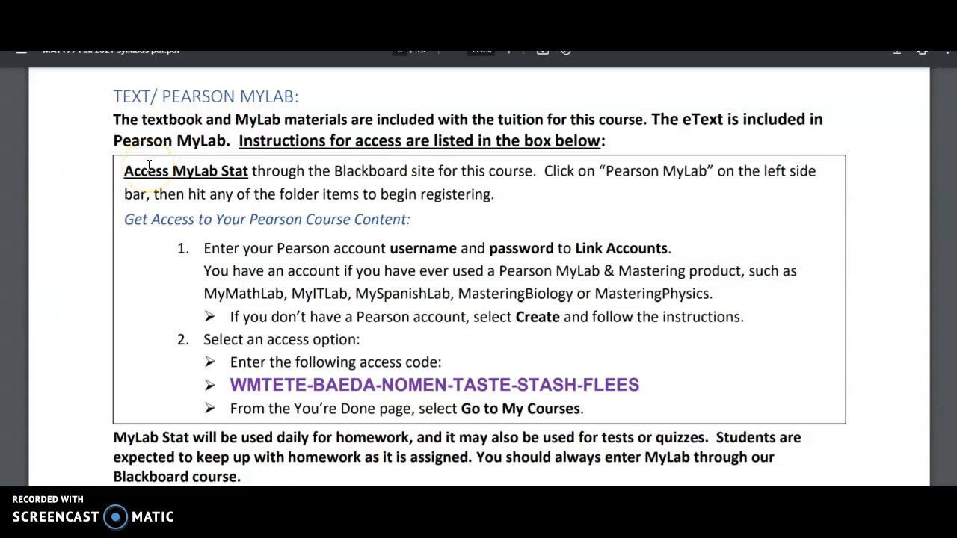
pyautogui.moveTo(215, 219)
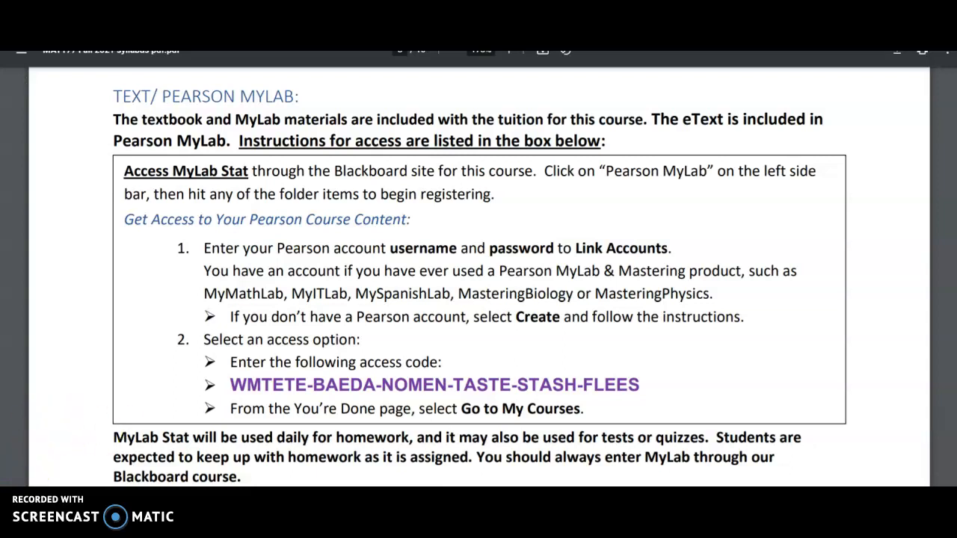
# - Close the syllabus PDF to return to the Syllabus/Course Information page
pyautogui.click(21, 63)
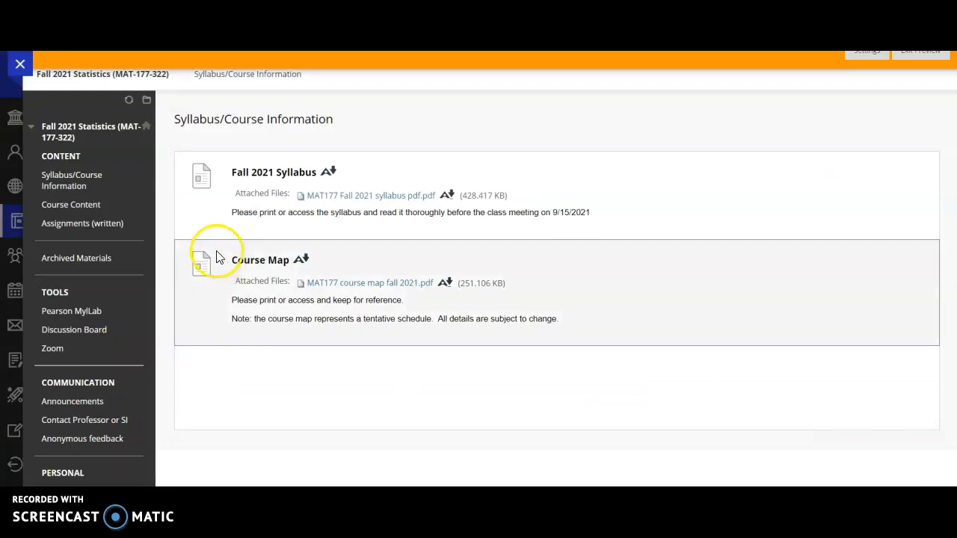
pyautogui.moveTo(72, 311)
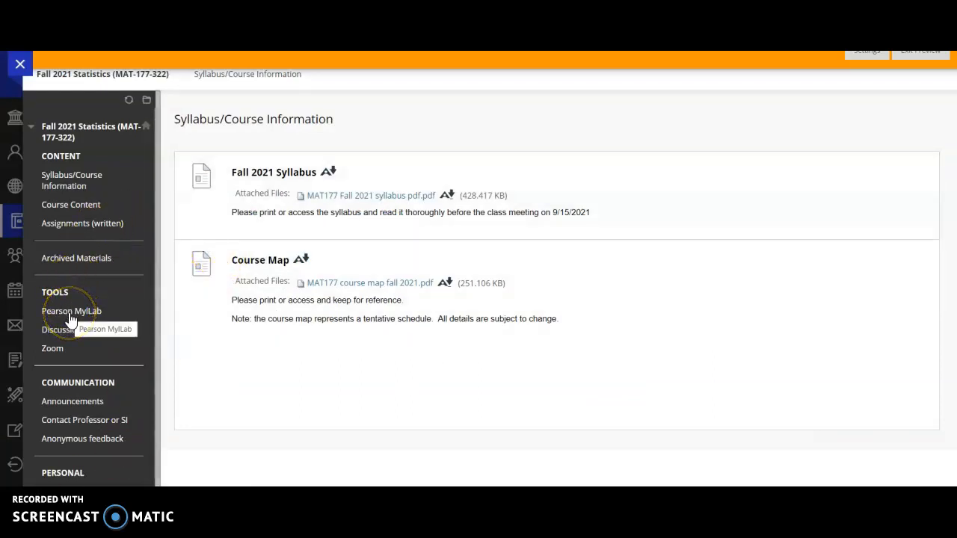
# - Open the Pearson MyLab page listing the MyLab Stat resources
pyautogui.click(72, 311)
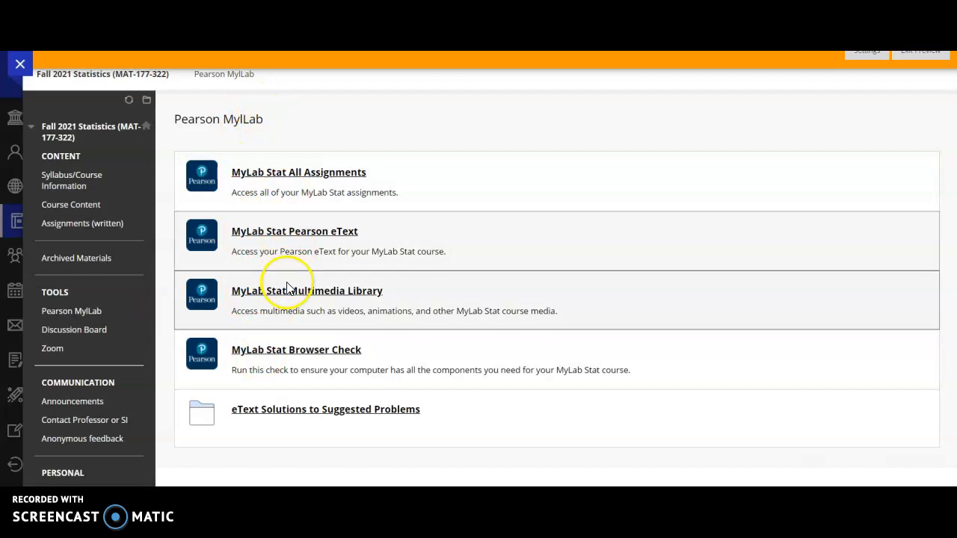
pyautogui.moveTo(270, 178)
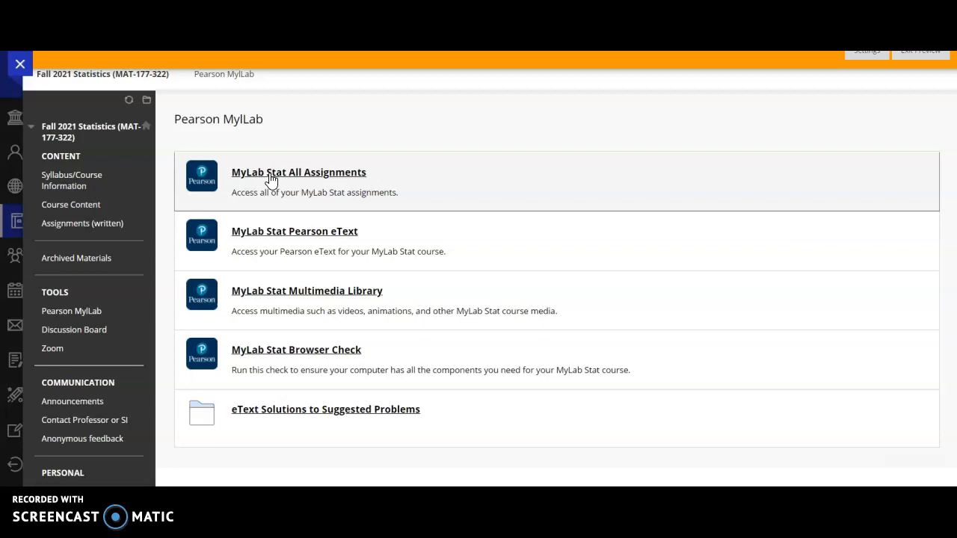
pyautogui.moveTo(189, 302)
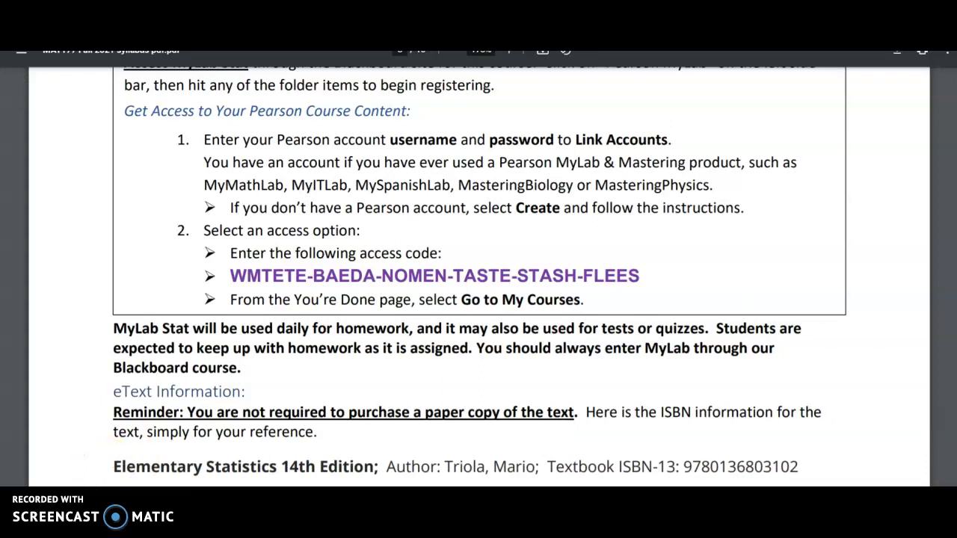
# - Read the syllabus through Technical Requirements, Office 365 and Basic Computer Skills, then close it
pyautogui.scroll(-3)
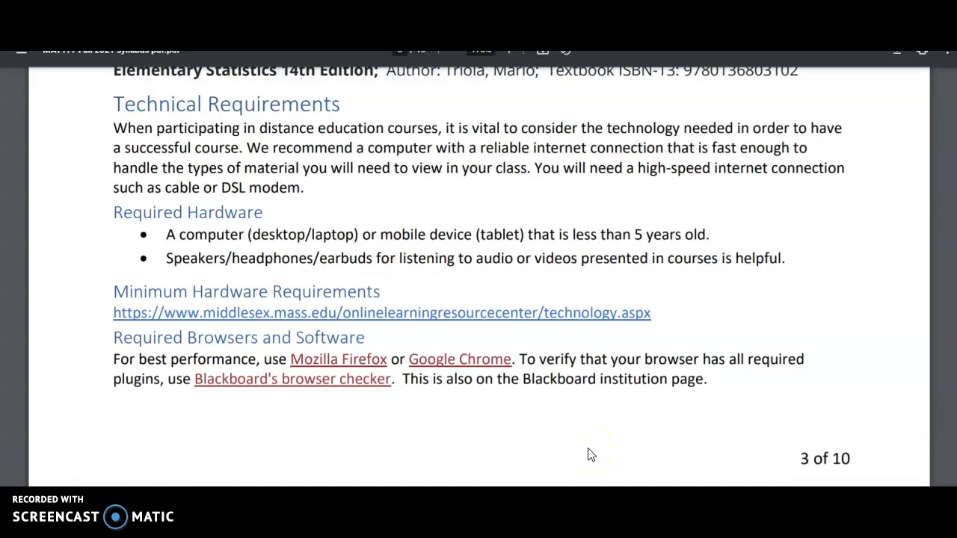
pyautogui.scroll(-3)
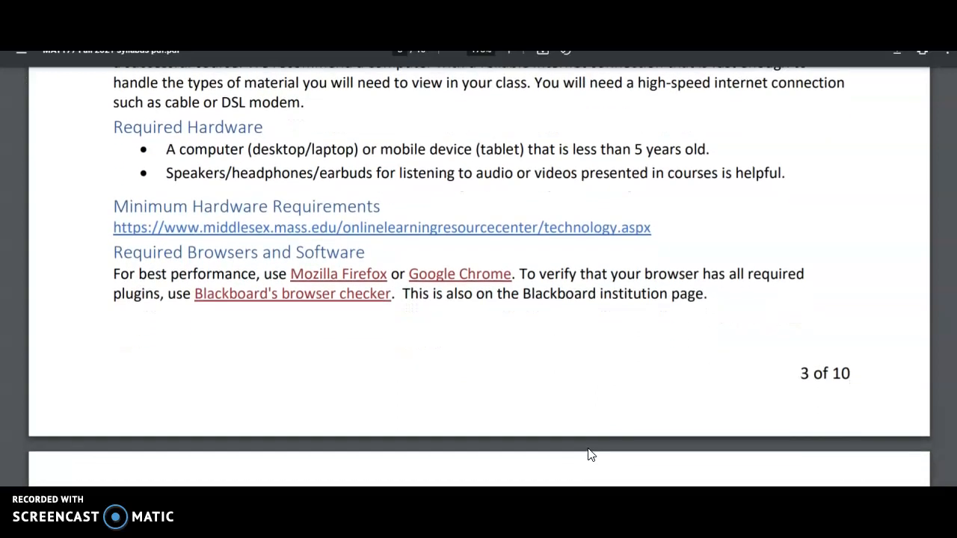
pyautogui.scroll(-3)
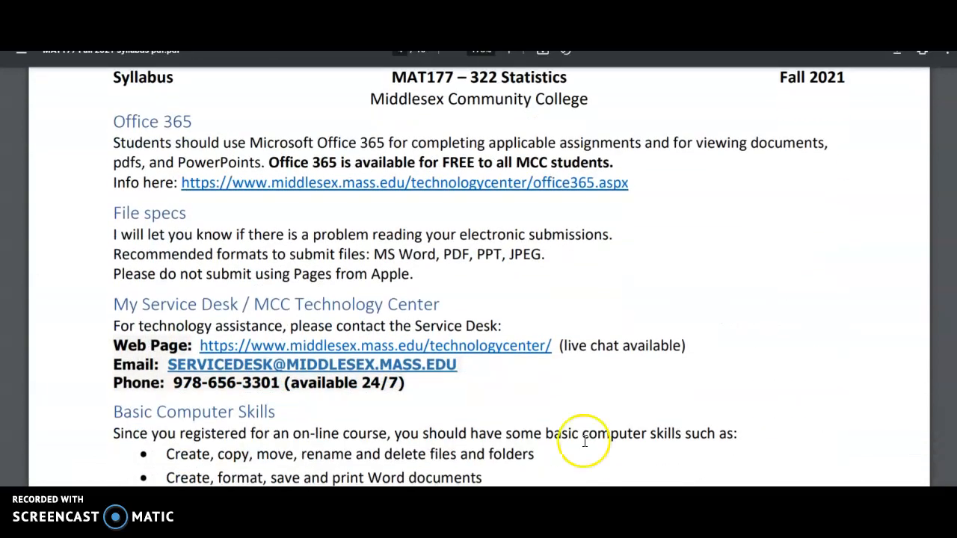
pyautogui.moveTo(314, 162)
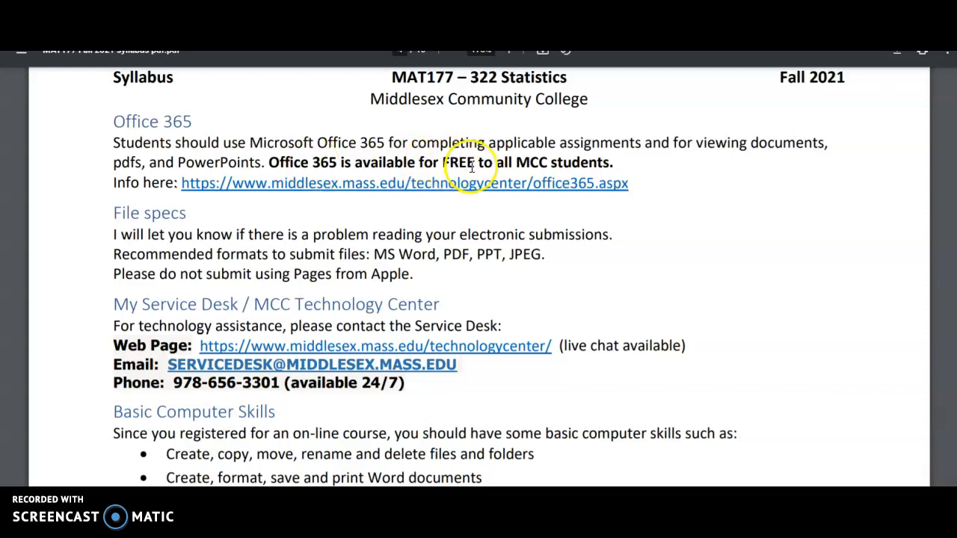
pyautogui.moveTo(413, 193)
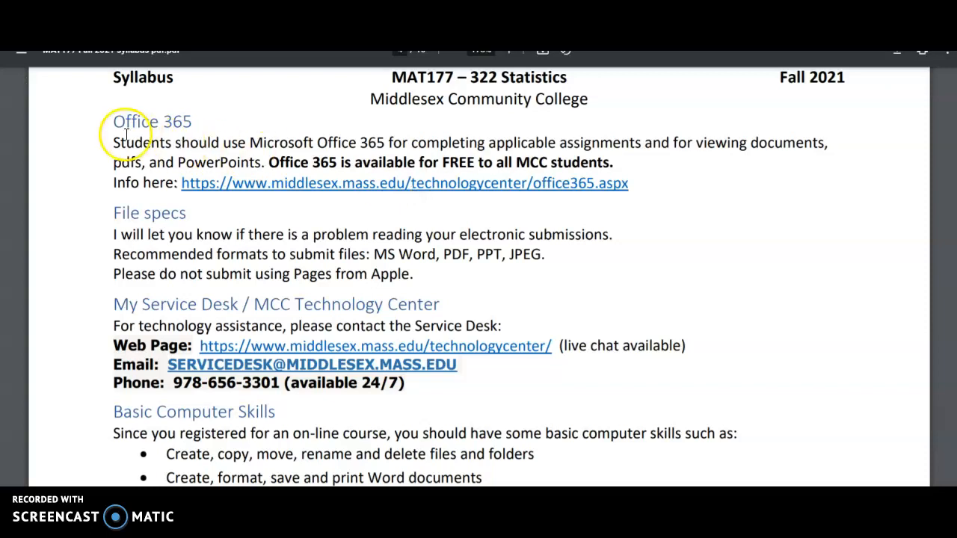
pyautogui.moveTo(425, 171)
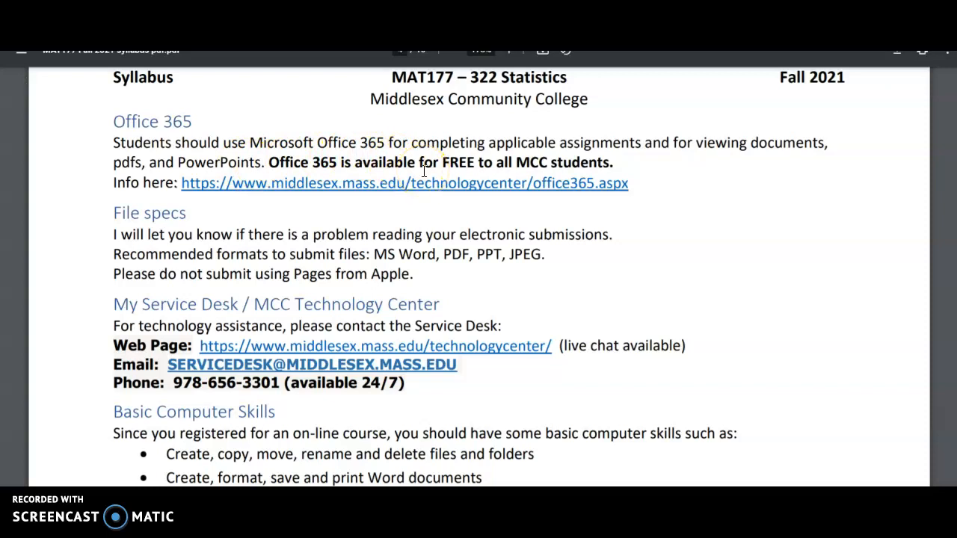
pyautogui.moveTo(183, 281)
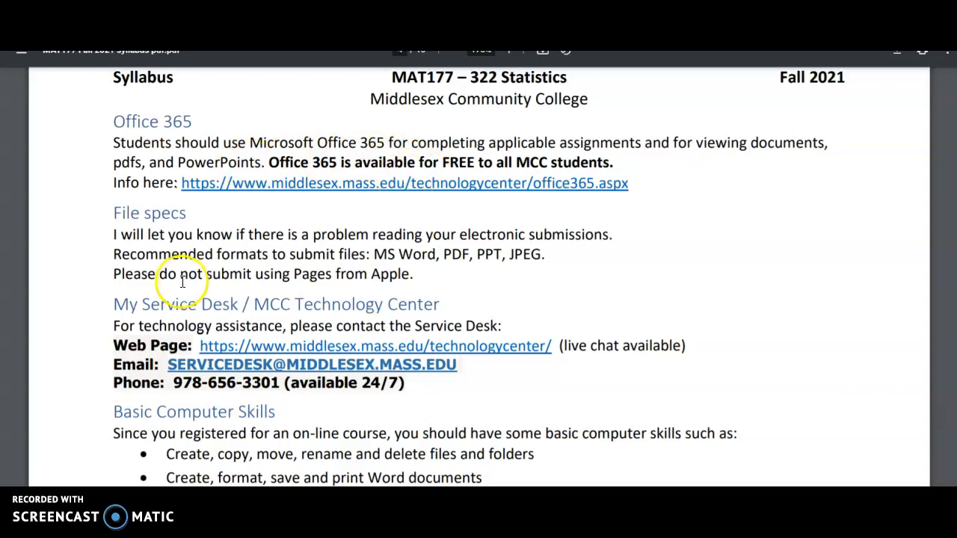
pyautogui.scroll(-3)
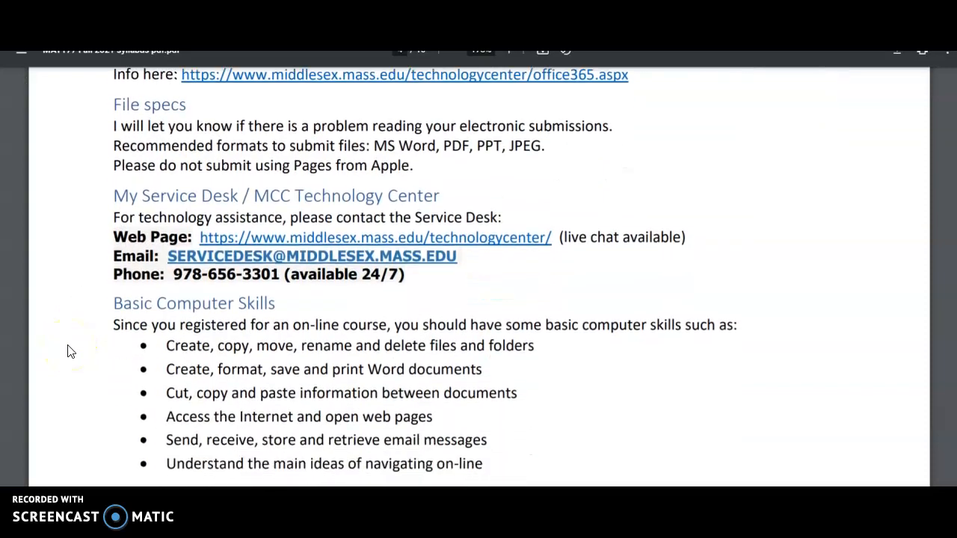
pyautogui.scroll(-3)
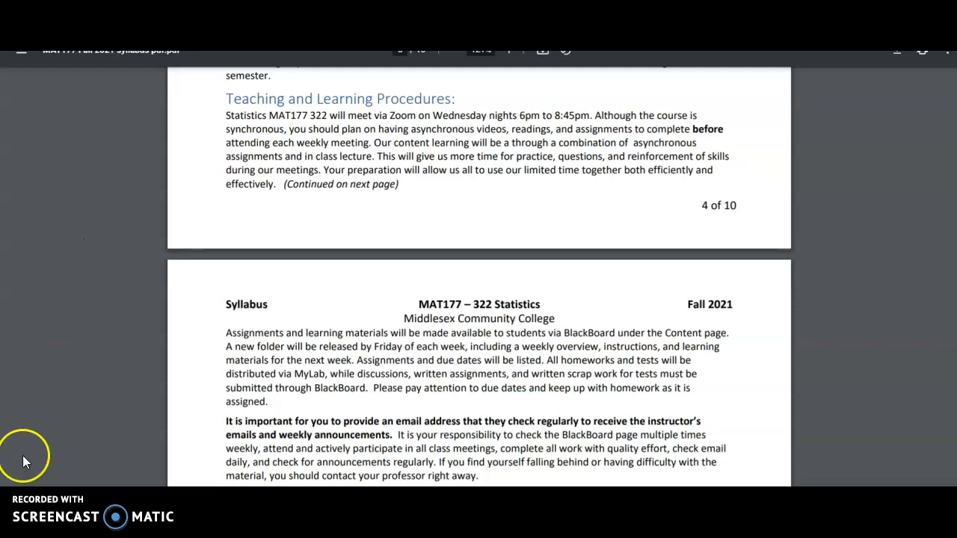
pyautogui.click(21, 63)
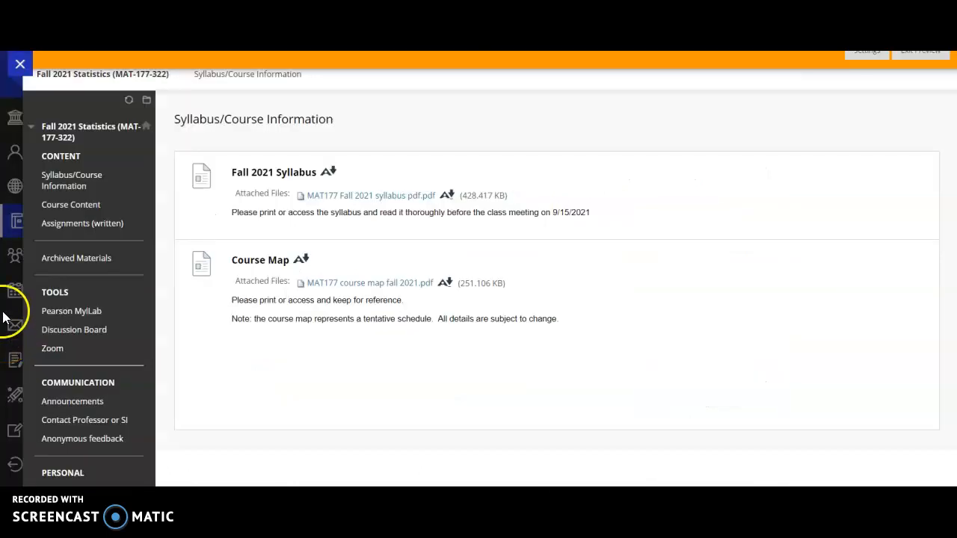
pyautogui.moveTo(71, 203)
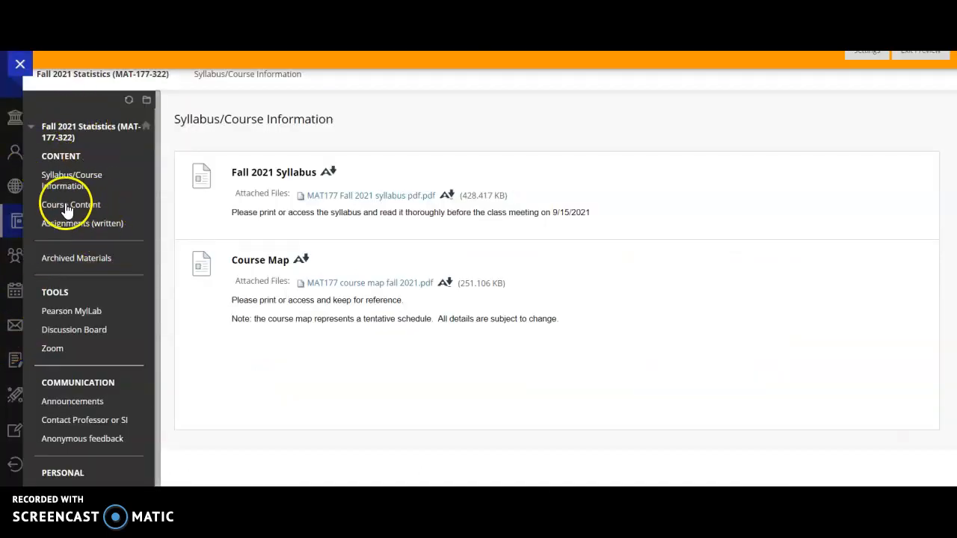
# - Open the Getting Started and Week 1 folder from Course Content and show the Week 1 Overview page
pyautogui.click(71, 203)
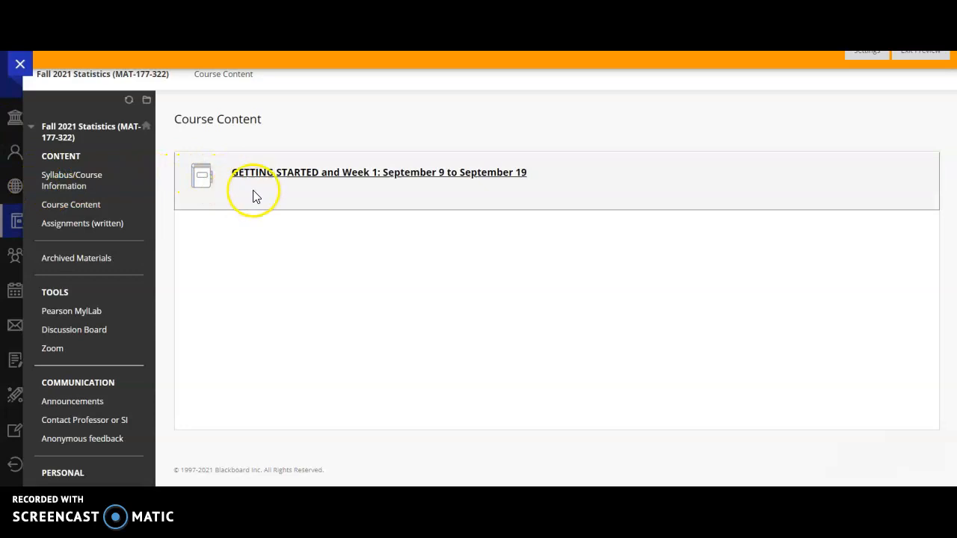
pyautogui.moveTo(336, 187)
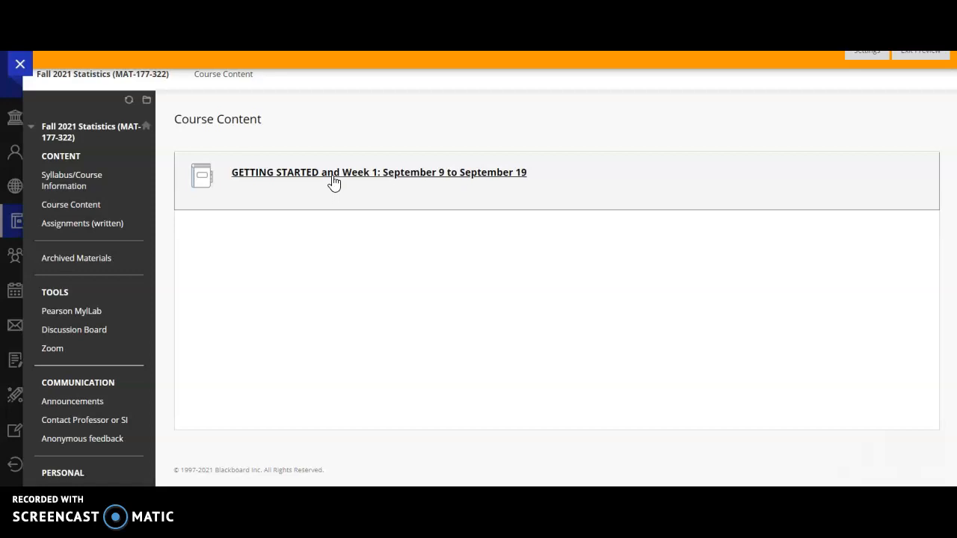
pyautogui.click(378, 172)
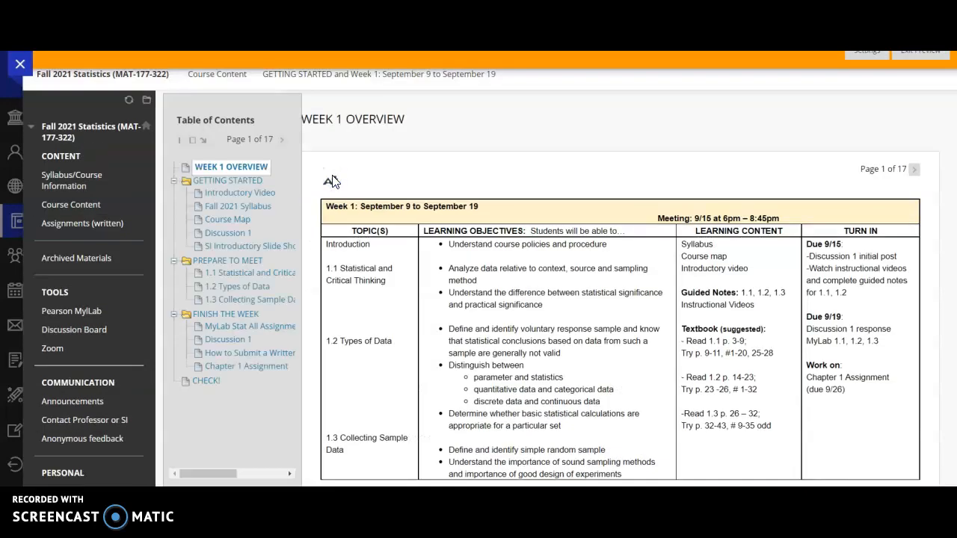
pyautogui.moveTo(331, 181)
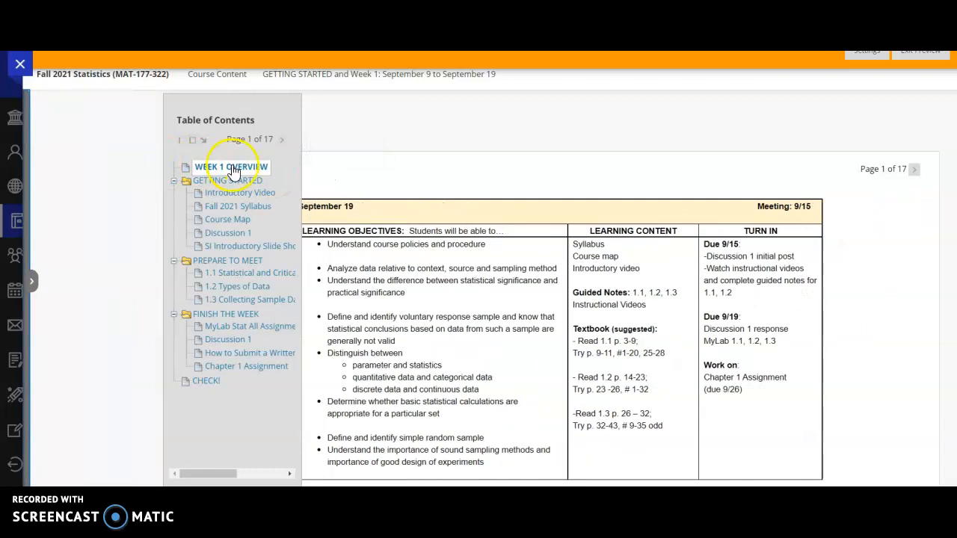
pyautogui.click(230, 166)
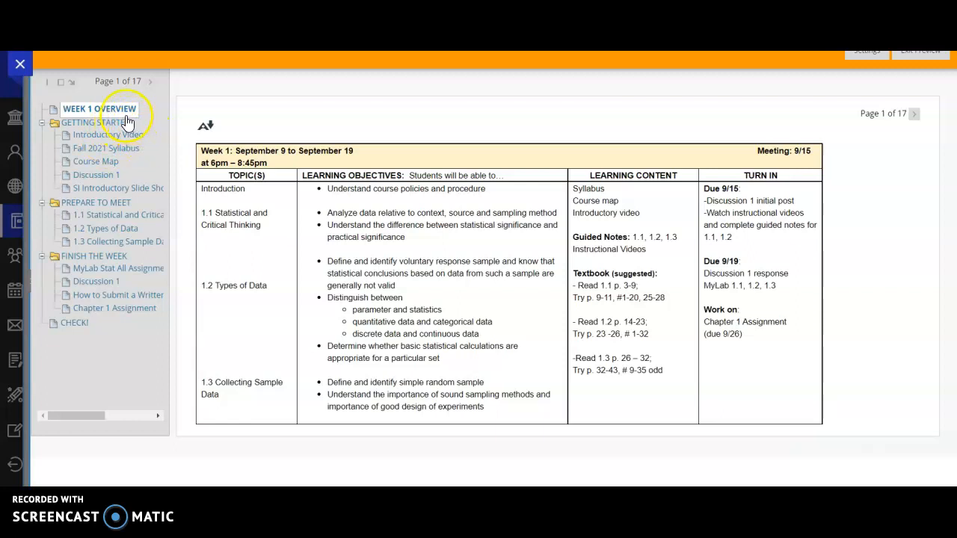
pyautogui.moveTo(112, 202)
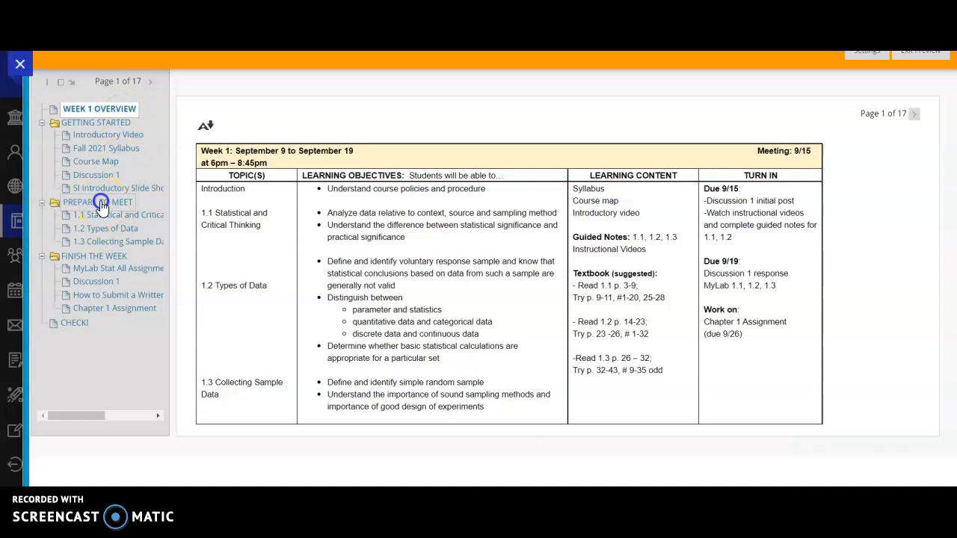
# - View the PREPARE TO MEET page, then the GETTING STARTED page of pre-meeting tasks due September 15
pyautogui.click(99, 202)
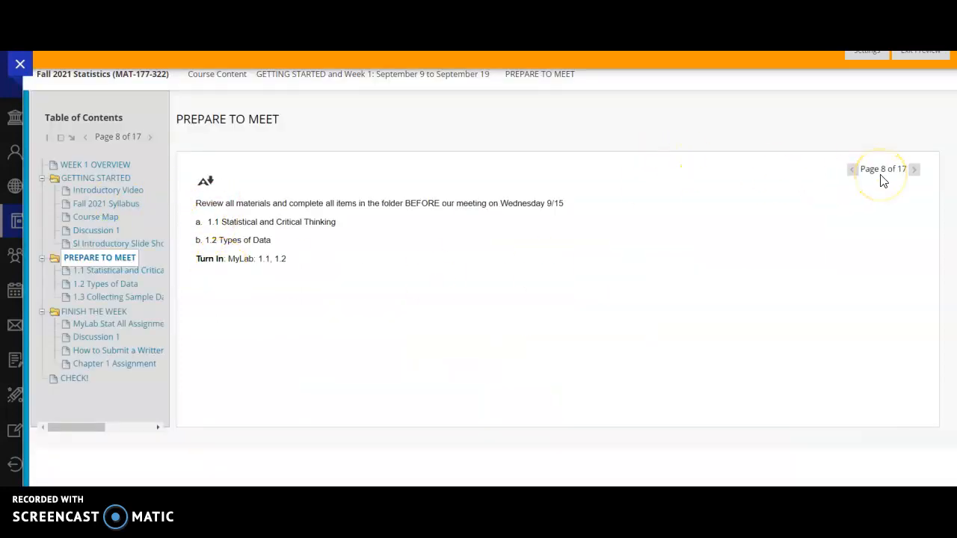
pyautogui.moveTo(869, 187)
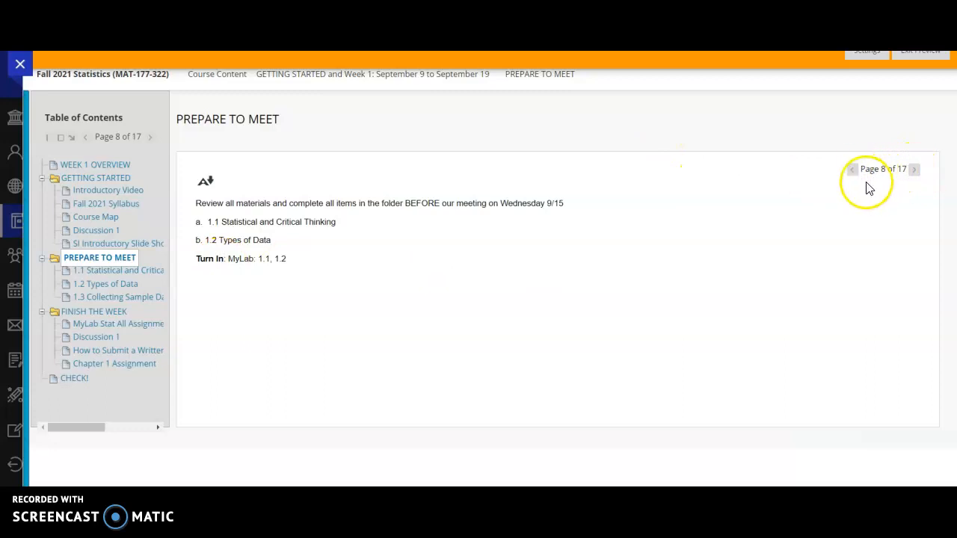
pyautogui.moveTo(914, 169)
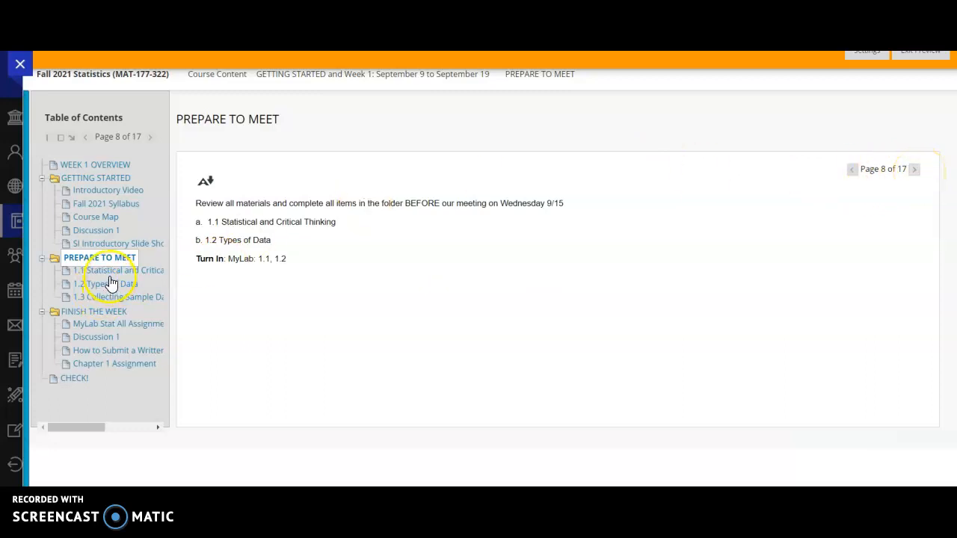
pyautogui.moveTo(121, 308)
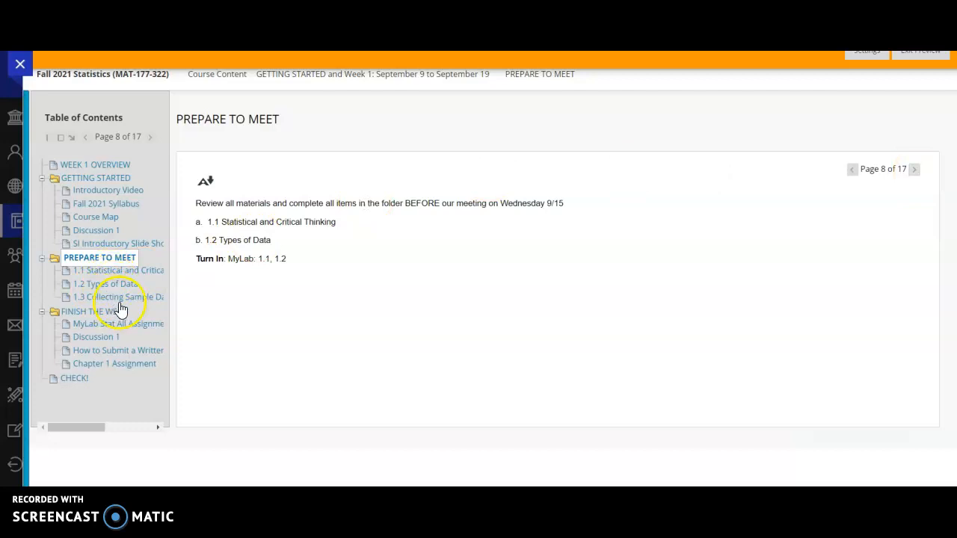
pyautogui.moveTo(138, 262)
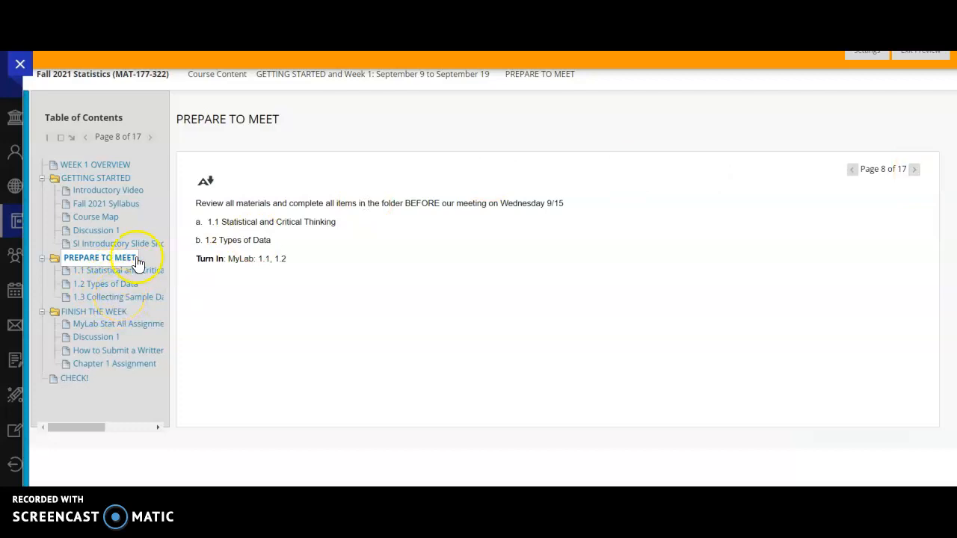
pyautogui.click(98, 177)
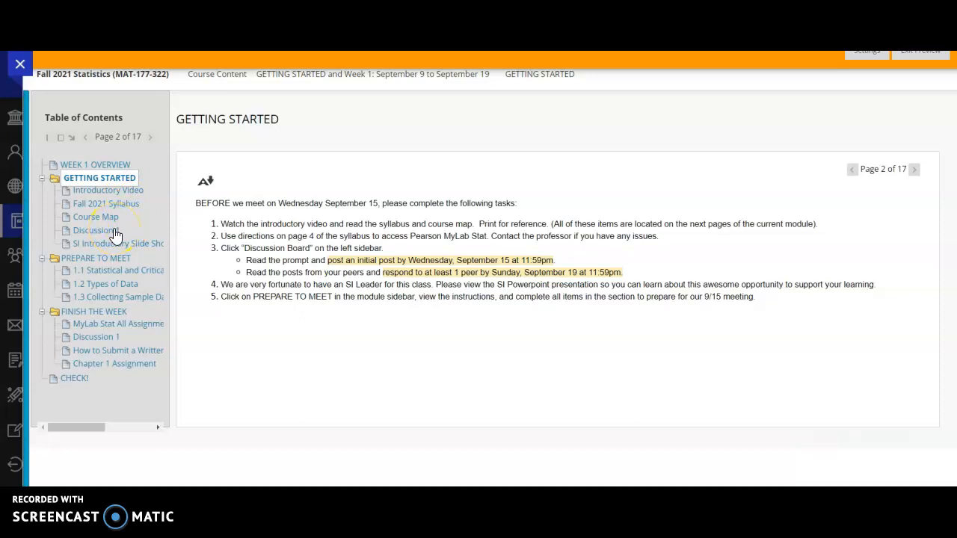
# - Open the Discussion 1 item, then the course Discussion Board showing the Discussion 1 forum
pyautogui.click(94, 230)
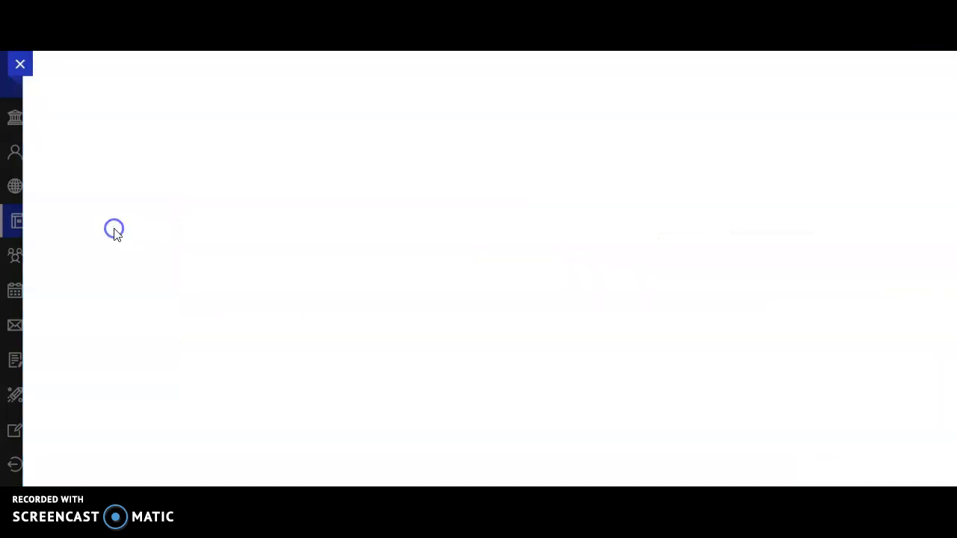
pyautogui.click(98, 230)
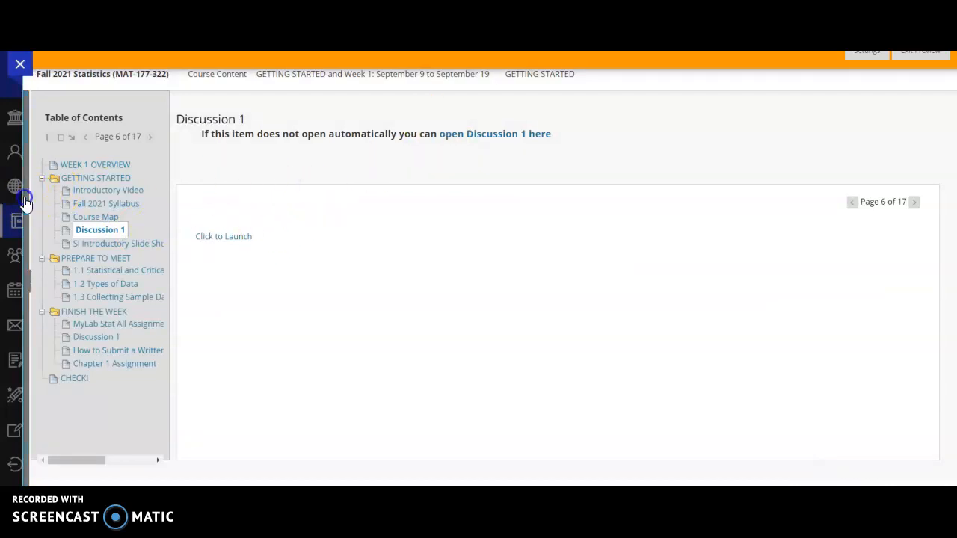
pyautogui.click(15, 200)
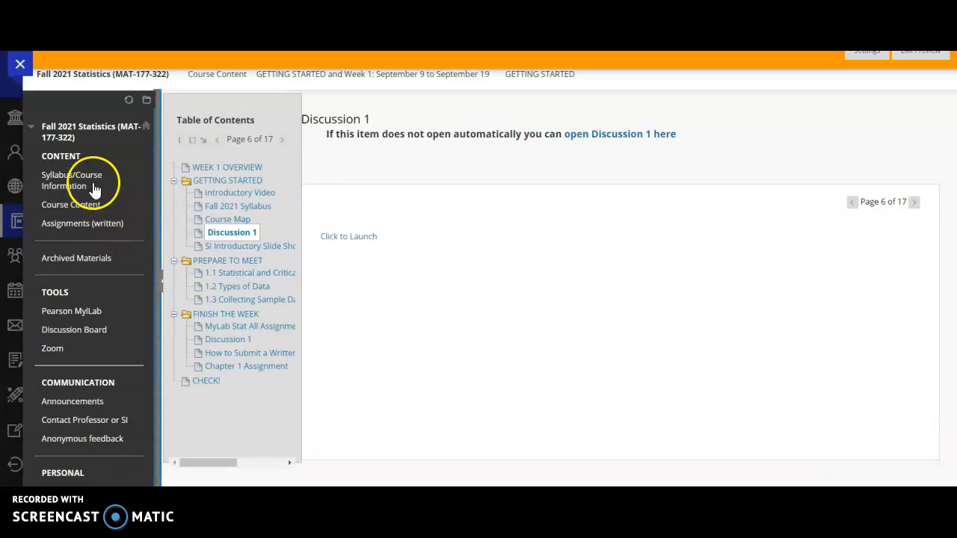
pyautogui.click(74, 330)
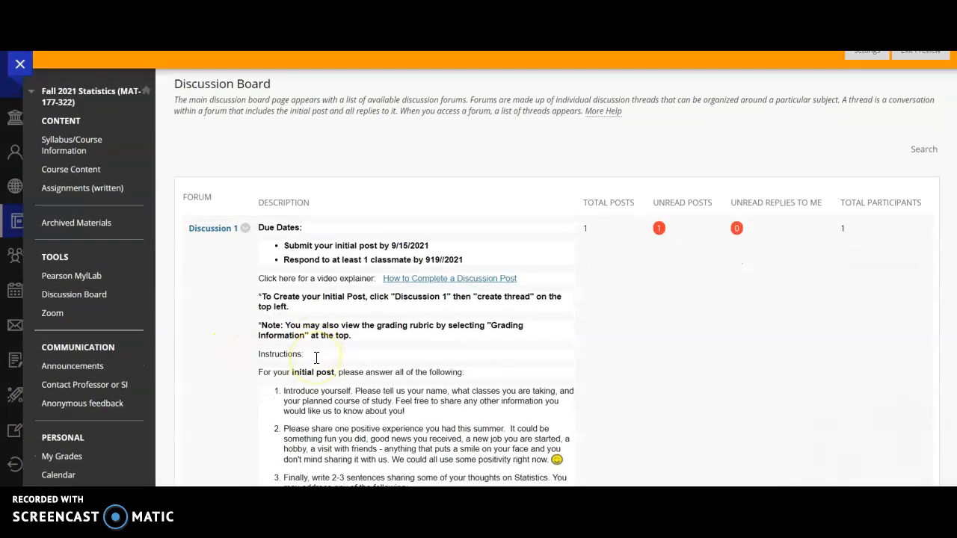
pyautogui.scroll(-3)
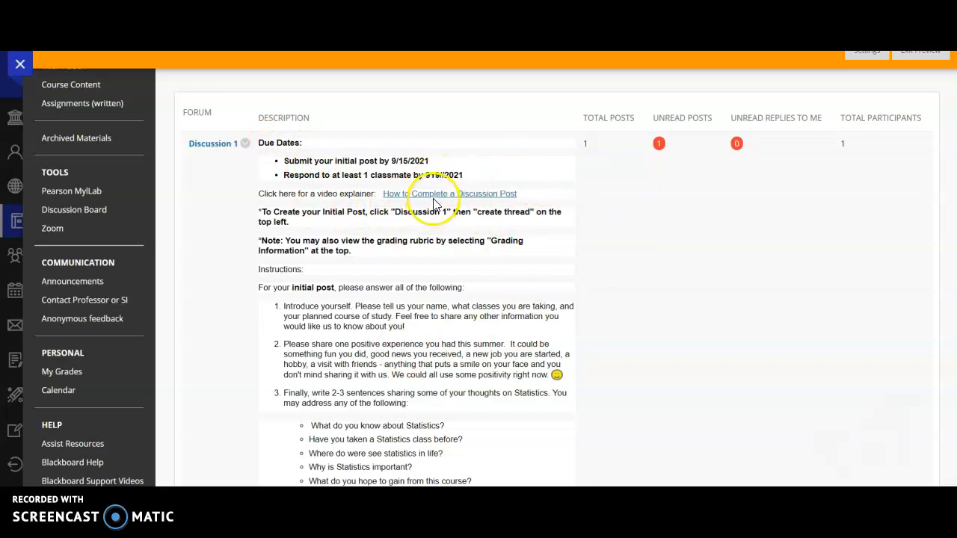
pyautogui.moveTo(448, 194)
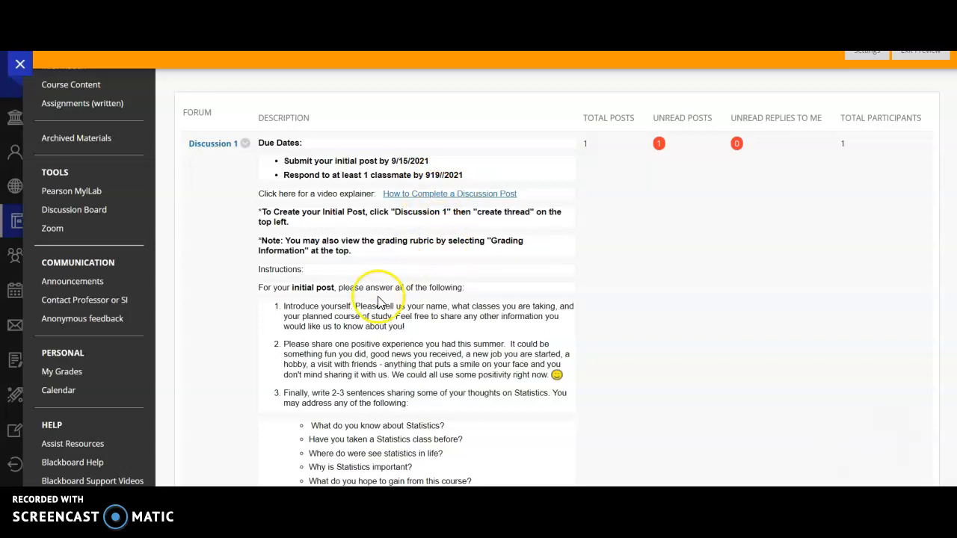
pyautogui.moveTo(362, 327)
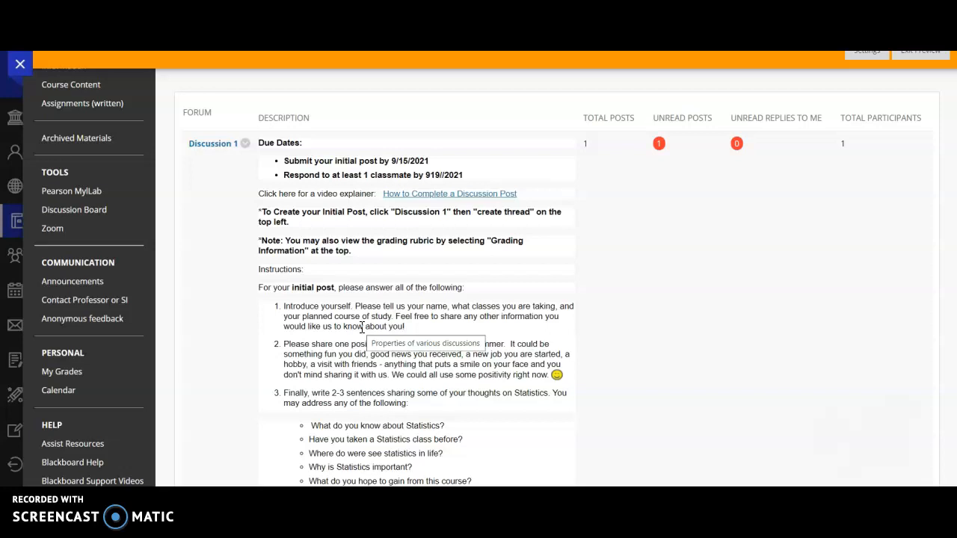
pyautogui.moveTo(251, 345)
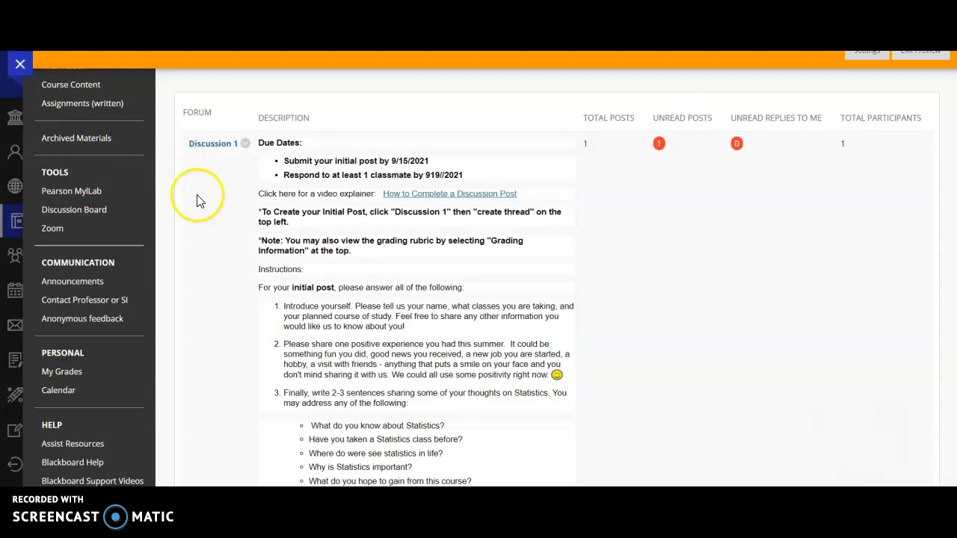
pyautogui.moveTo(197, 202)
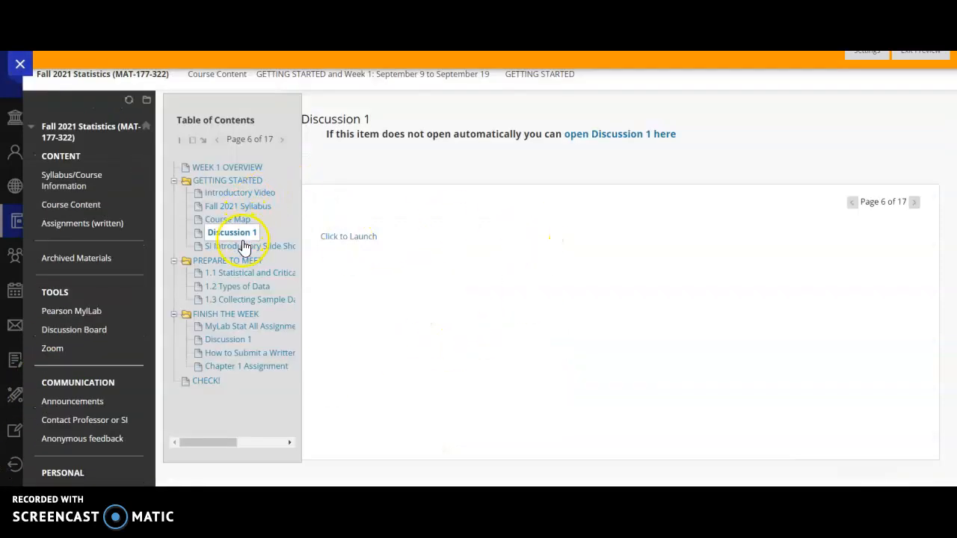
# - View the SI Introductory Slide Show page, then move on to the PREPARE TO MEET page
pyautogui.click(252, 246)
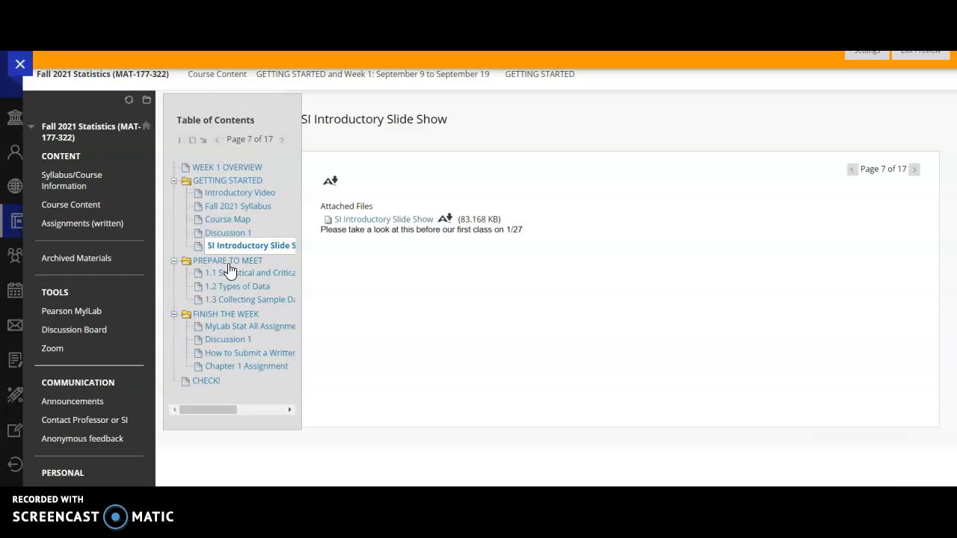
pyautogui.click(228, 261)
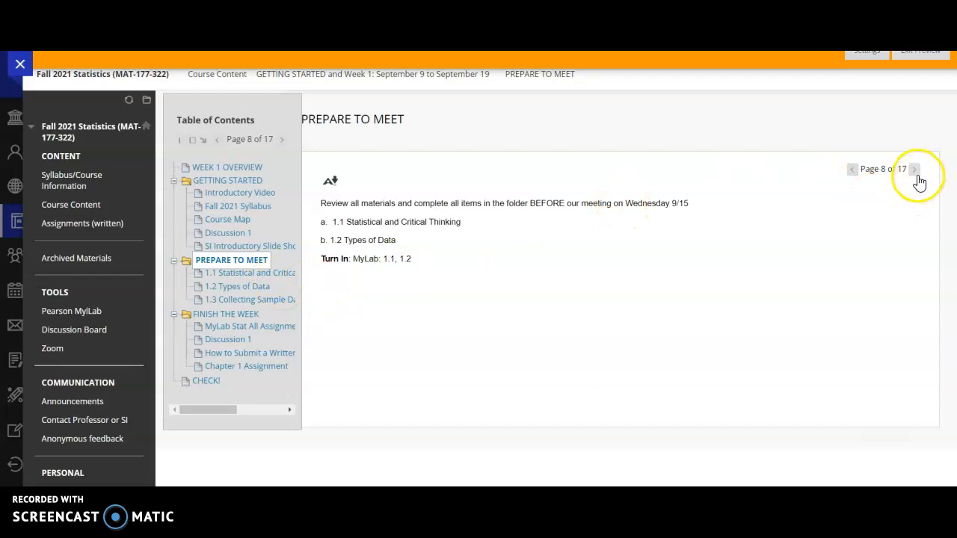
# - Advance to page 9 of 17, 1.1 Statistical and Critical Thinking, with its PowerPoint, notes and MyLab steps
pyautogui.click(914, 169)
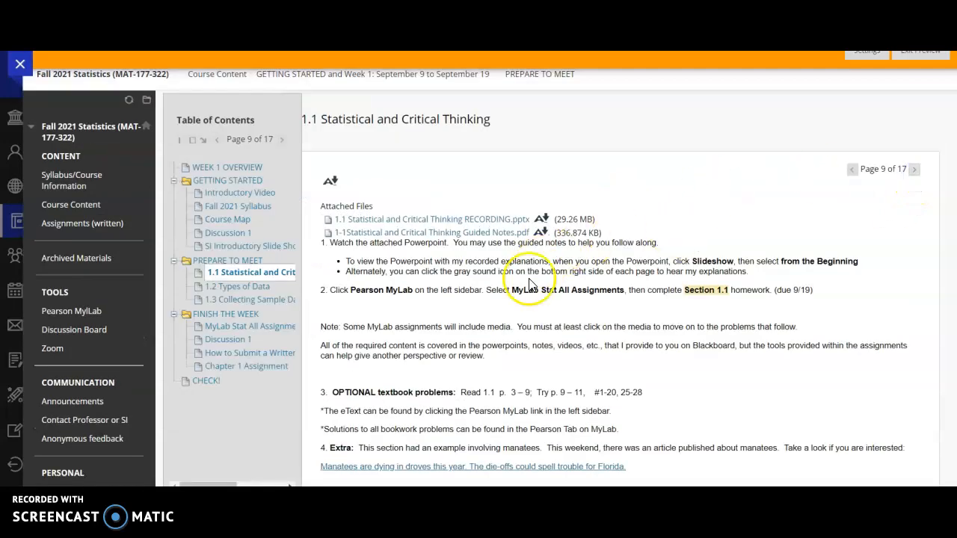
pyautogui.moveTo(461, 236)
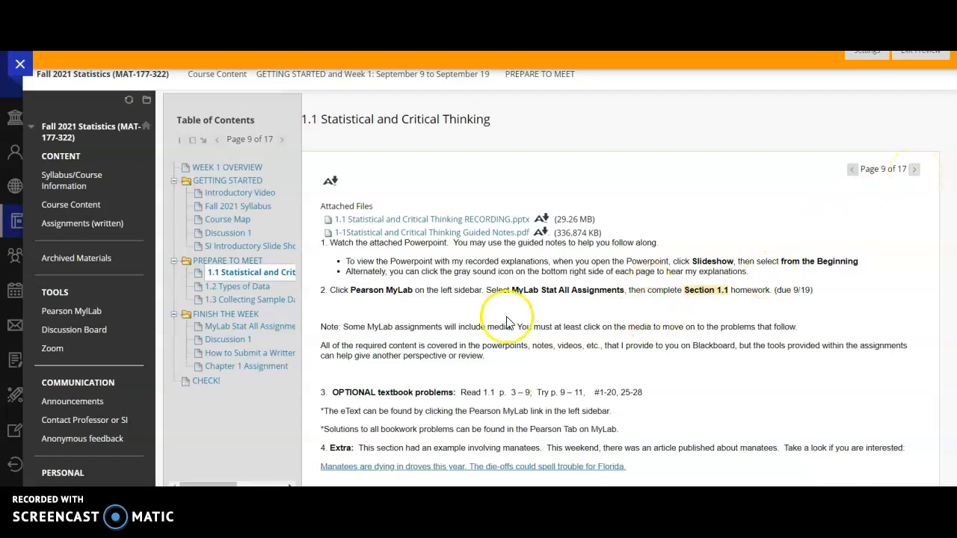
pyautogui.moveTo(740, 317)
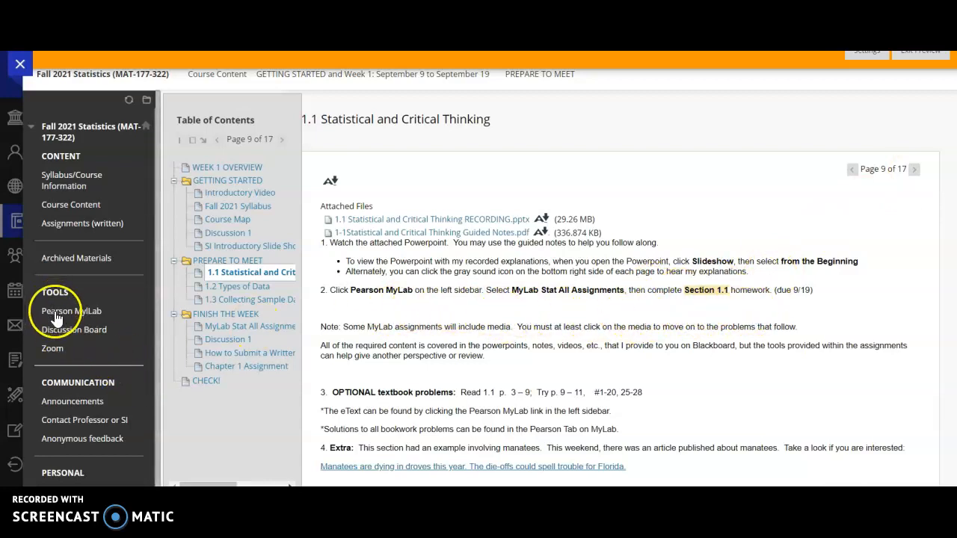
pyautogui.moveTo(72, 311)
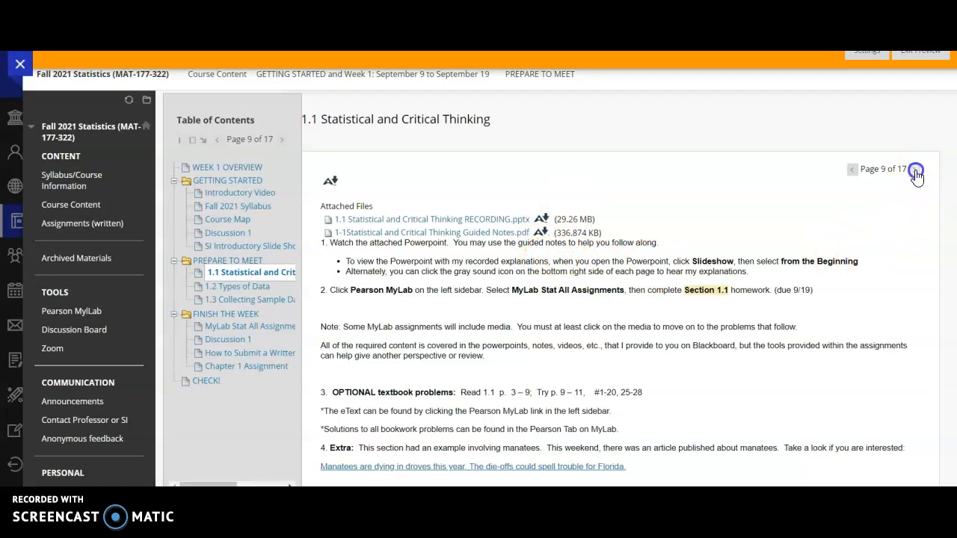
# - Advance to page 10 of 17, 1.2 Types of Data, and review its solutions, guided notes and two videos
pyautogui.click(915, 169)
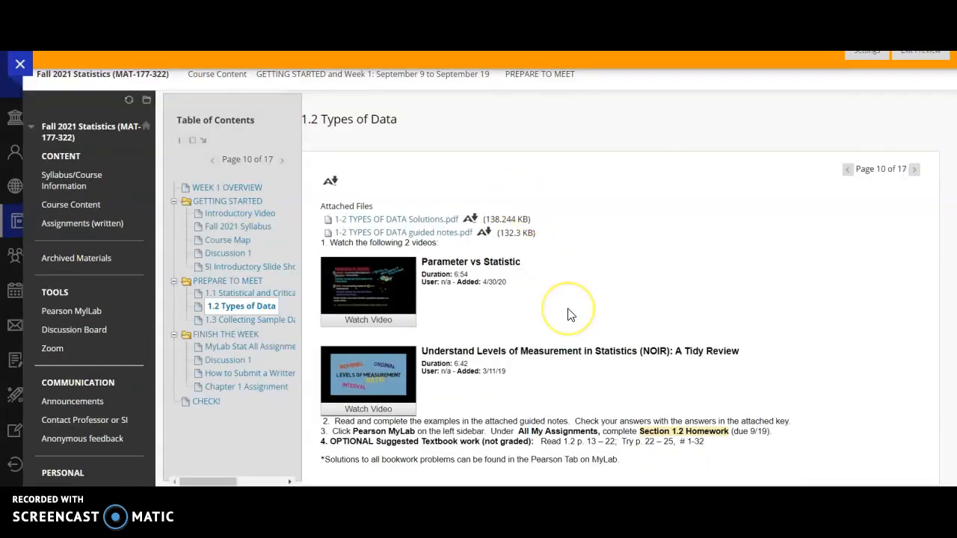
pyautogui.scroll(-3)
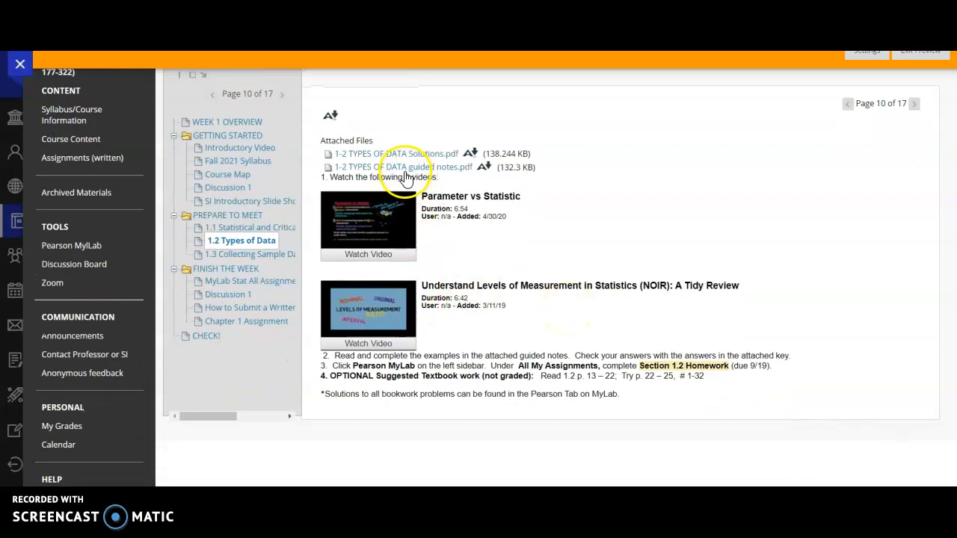
pyautogui.moveTo(516, 269)
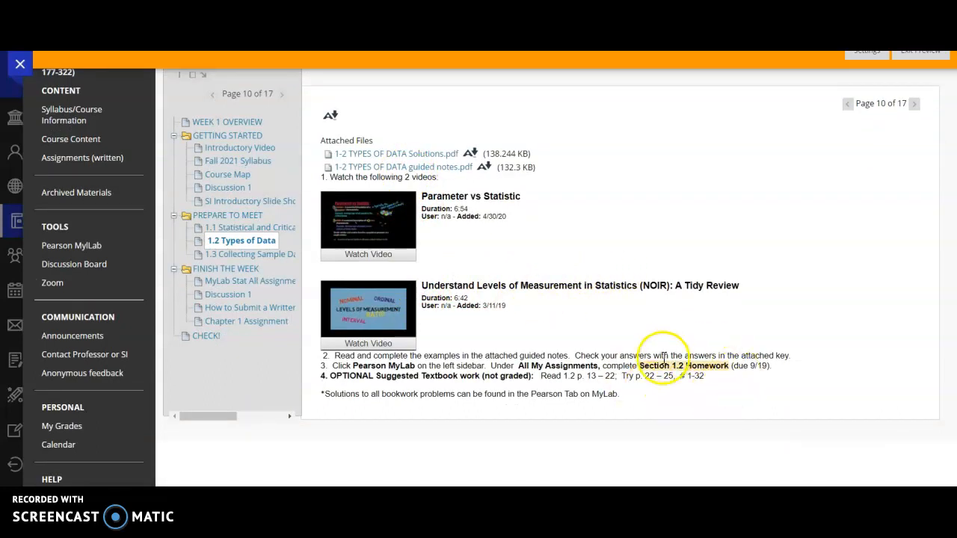
pyautogui.moveTo(726, 383)
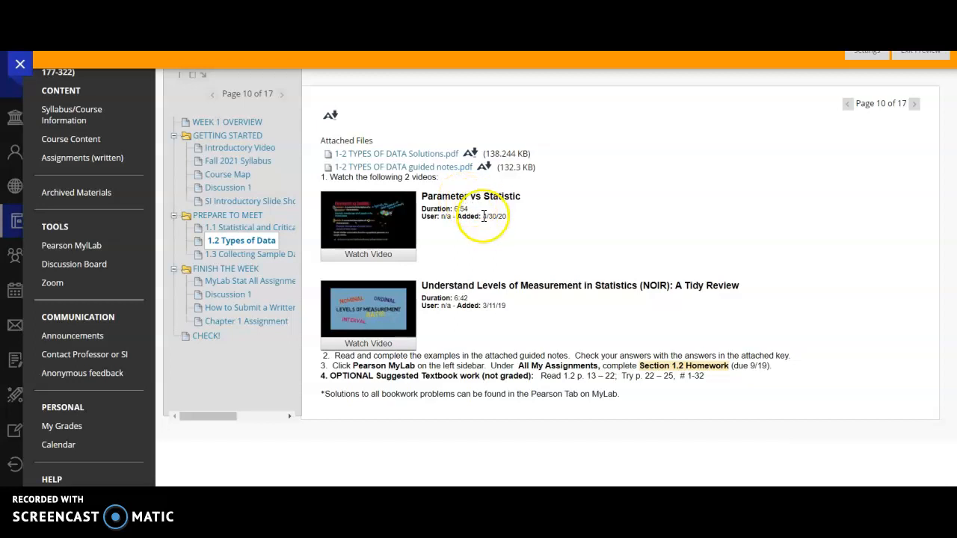
pyautogui.moveTo(926, 119)
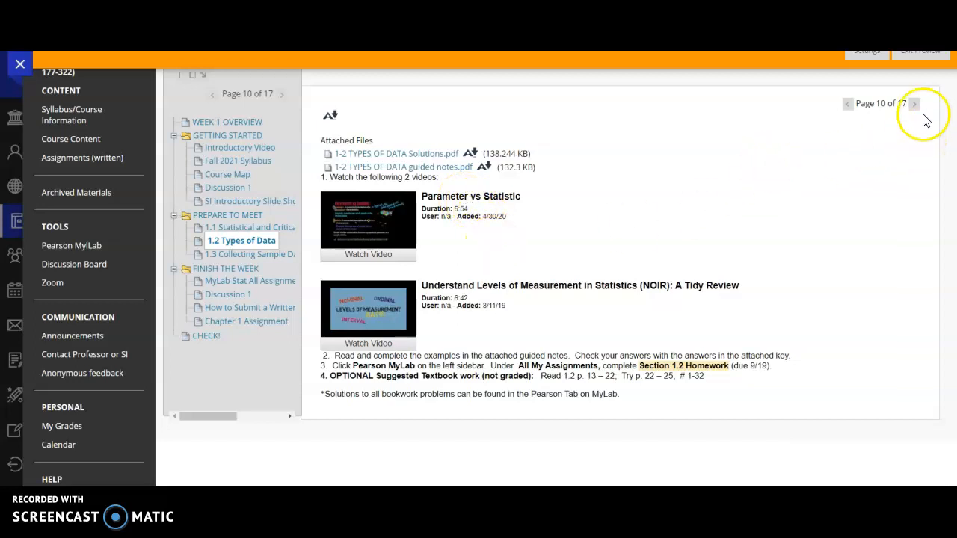
# - Pass through 1.3 Collecting Sample Data to reach page 12 of 17, FINISH THE WEEK, from the Table of Contents
pyautogui.click(913, 103)
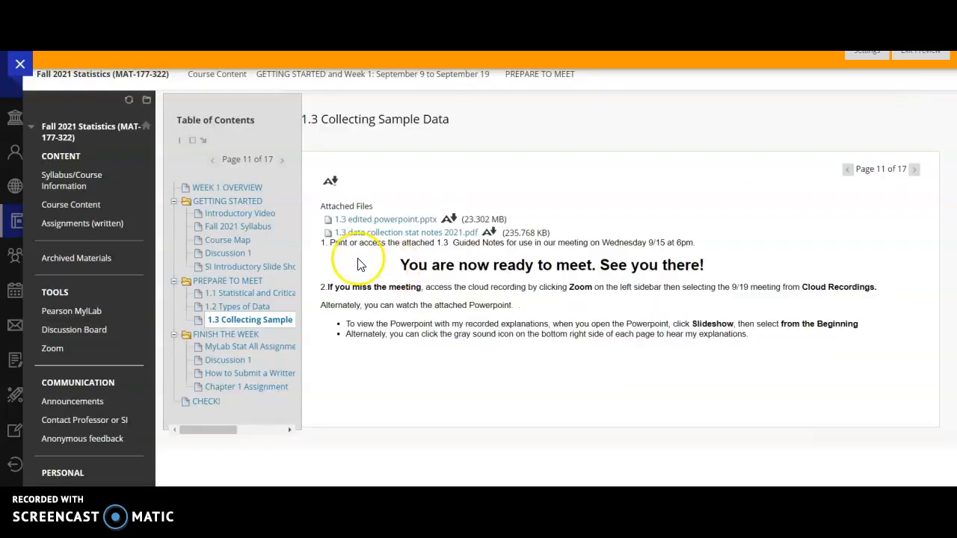
pyautogui.moveTo(371, 242)
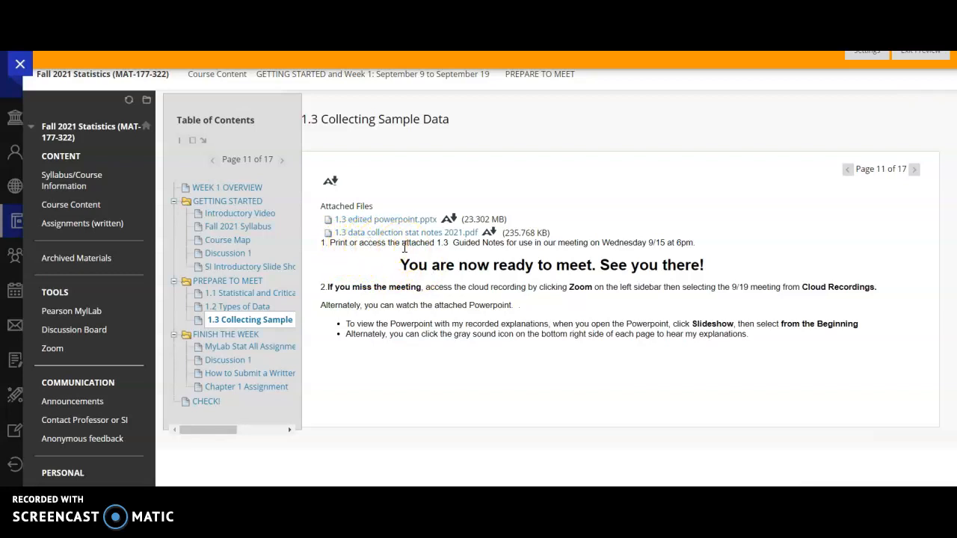
pyautogui.moveTo(385, 225)
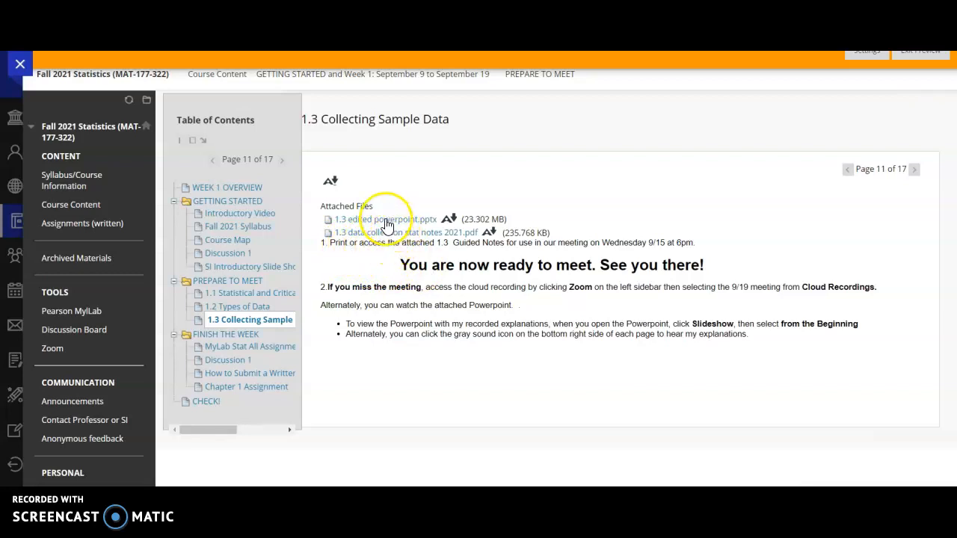
pyautogui.moveTo(360, 360)
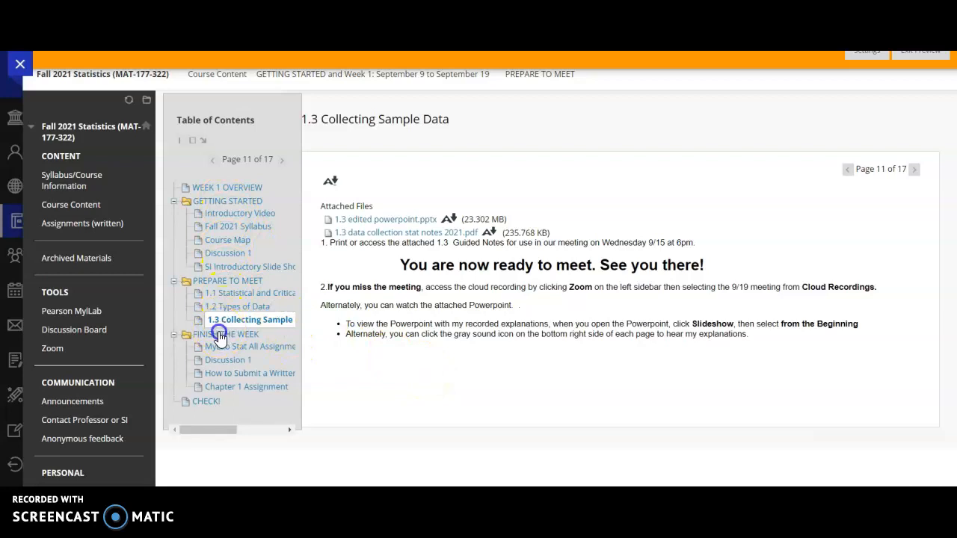
pyautogui.click(235, 335)
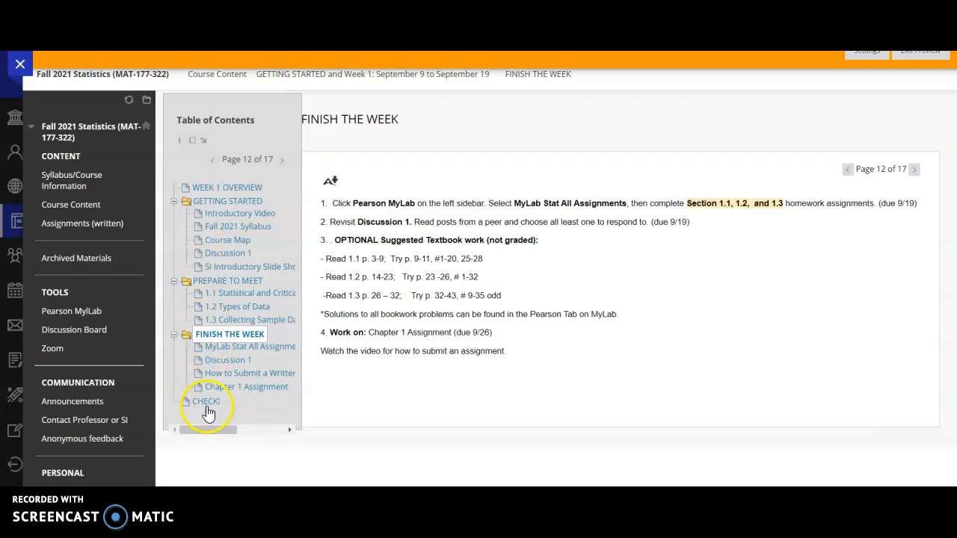
# - Jump to page 17 of 17, CHECK!, summarizing assignments due 9/15, 9/19 and 9/26
pyautogui.click(207, 401)
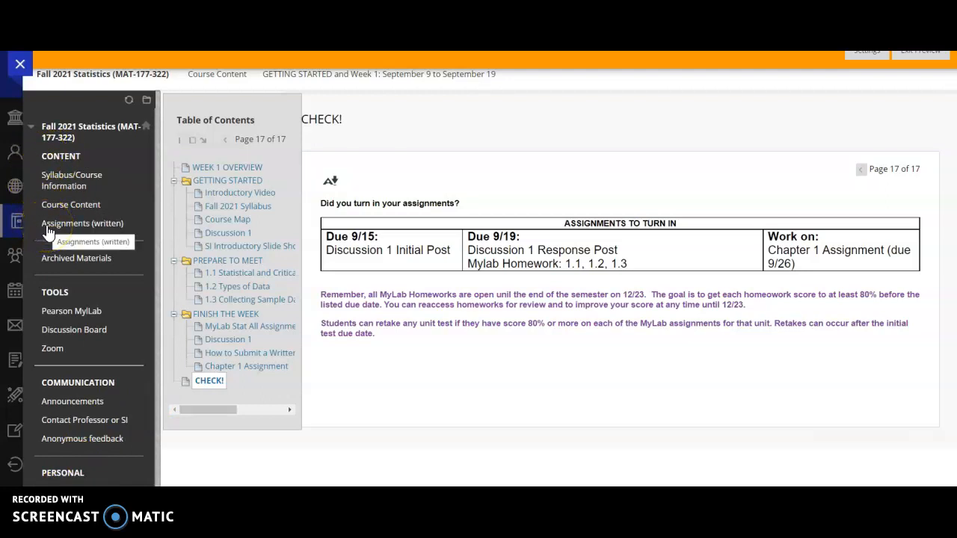
# - Visit Assignments (written), then Archived Materials with its Chapter 1 Materials folder
pyautogui.click(82, 223)
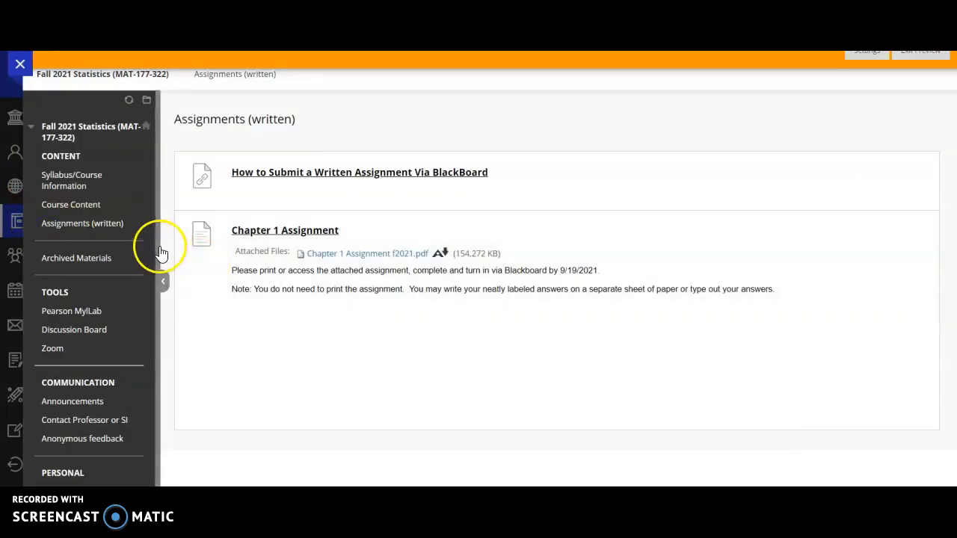
pyautogui.moveTo(93, 224)
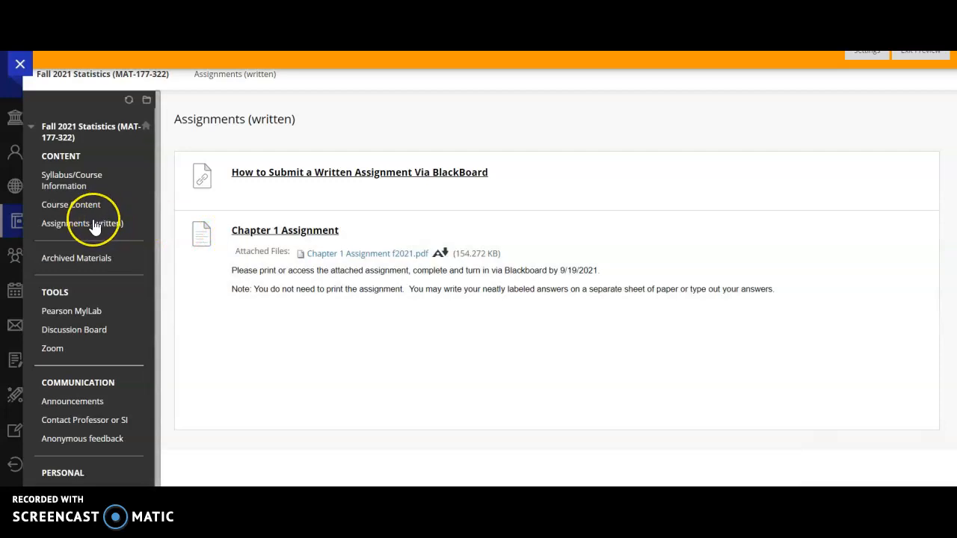
pyautogui.moveTo(72, 210)
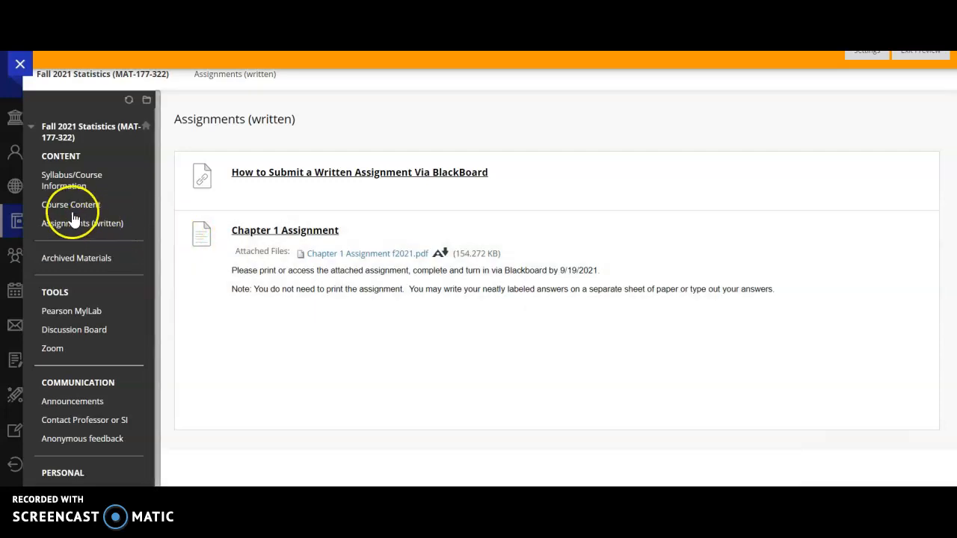
pyautogui.moveTo(72, 266)
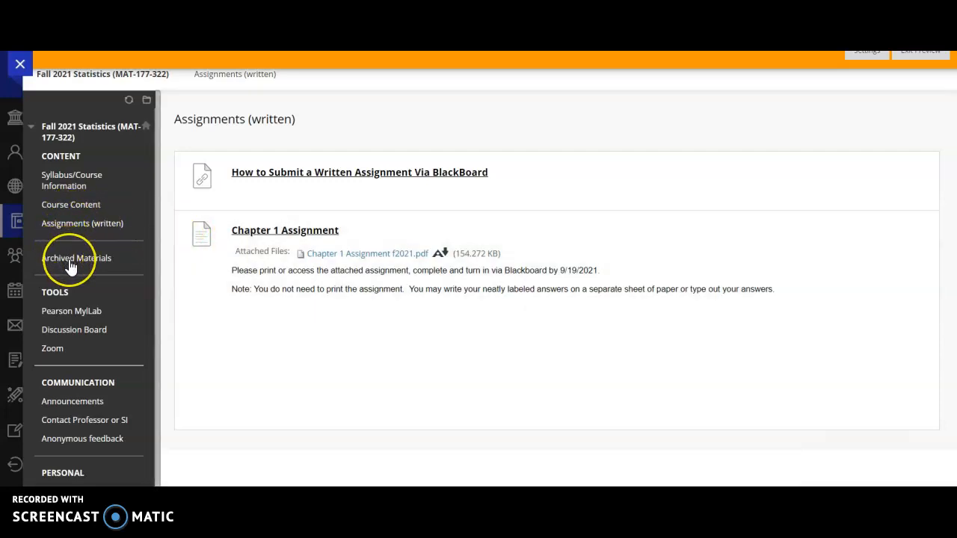
pyautogui.click(77, 257)
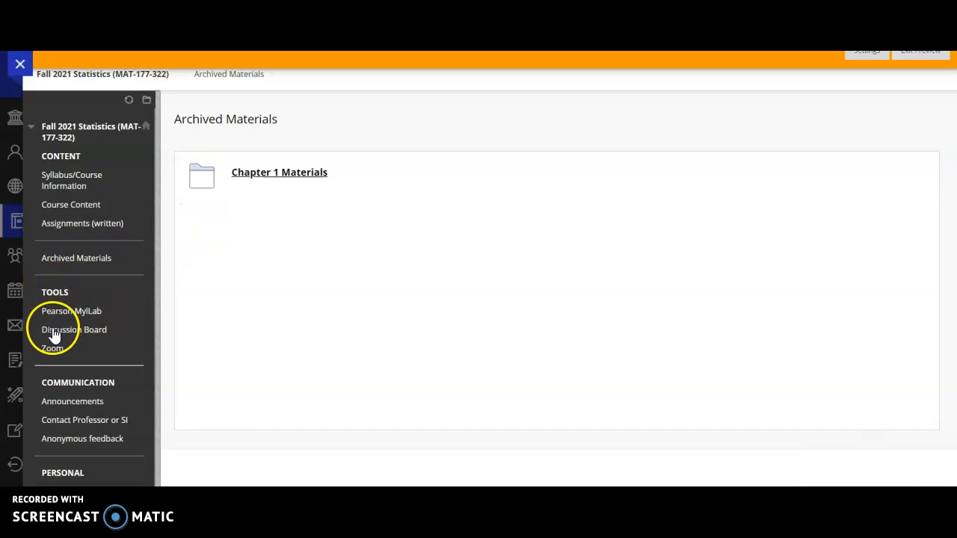
pyautogui.moveTo(51, 353)
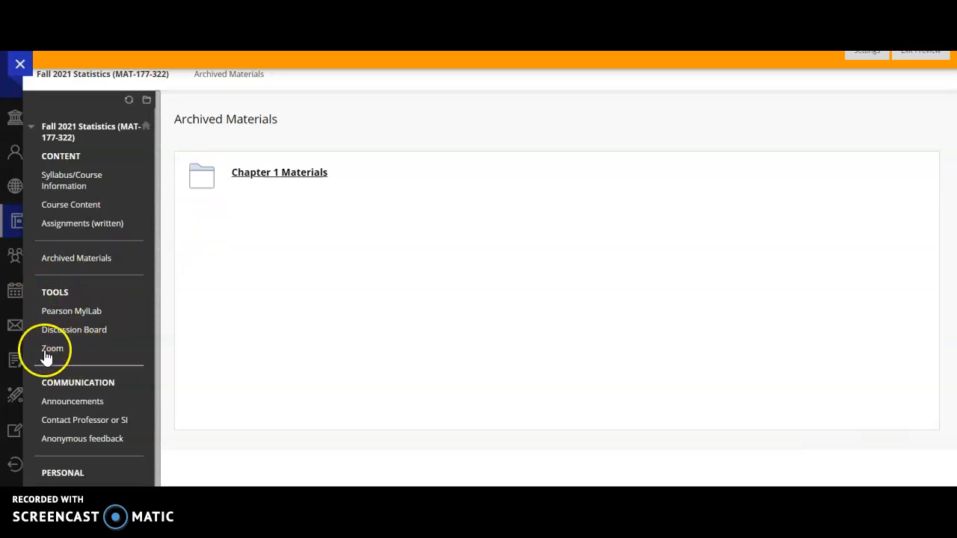
pyautogui.click(51, 349)
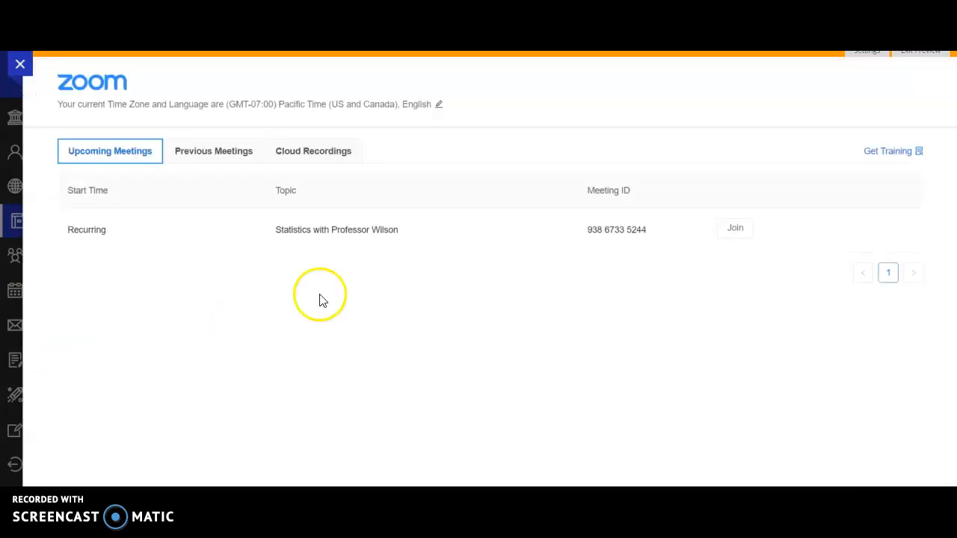
pyautogui.moveTo(688, 239)
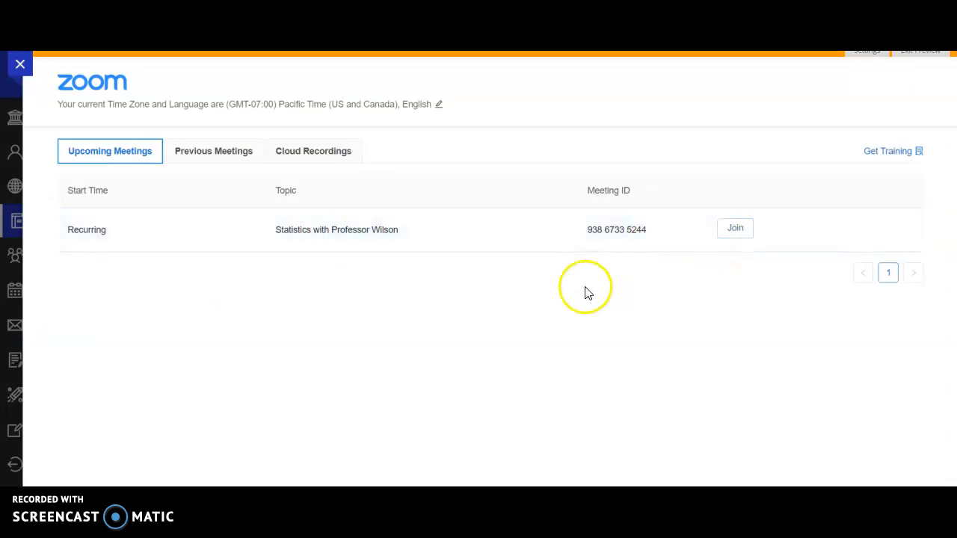
pyautogui.moveTo(344, 292)
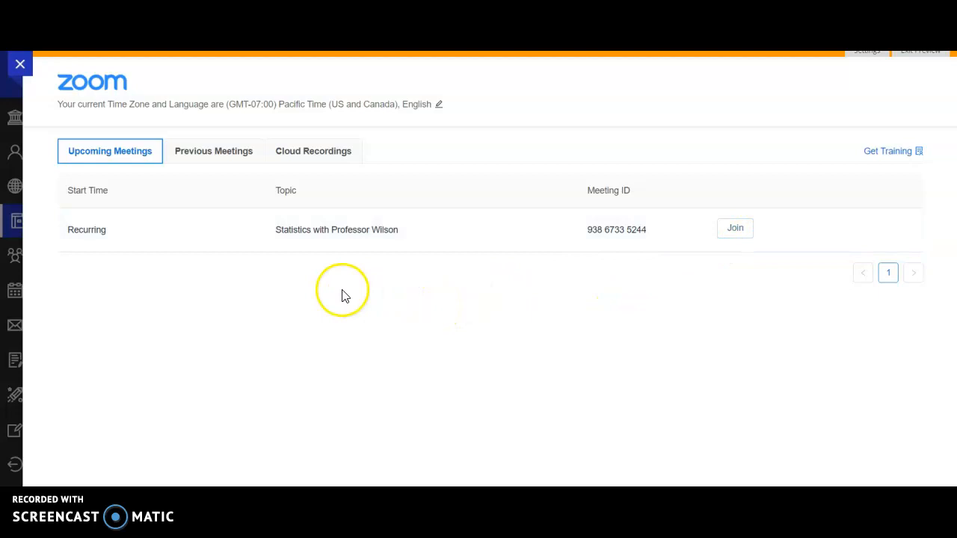
pyautogui.moveTo(242, 247)
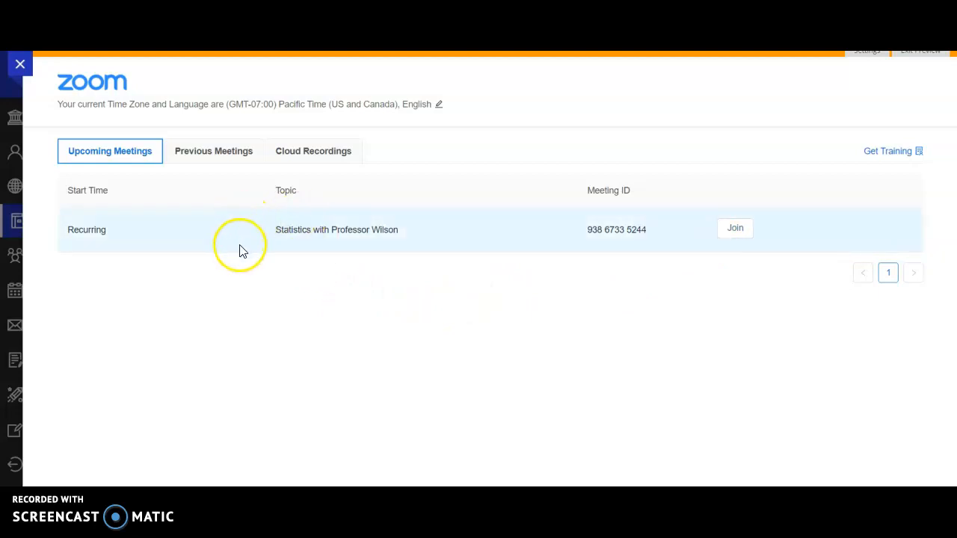
pyautogui.click(312, 150)
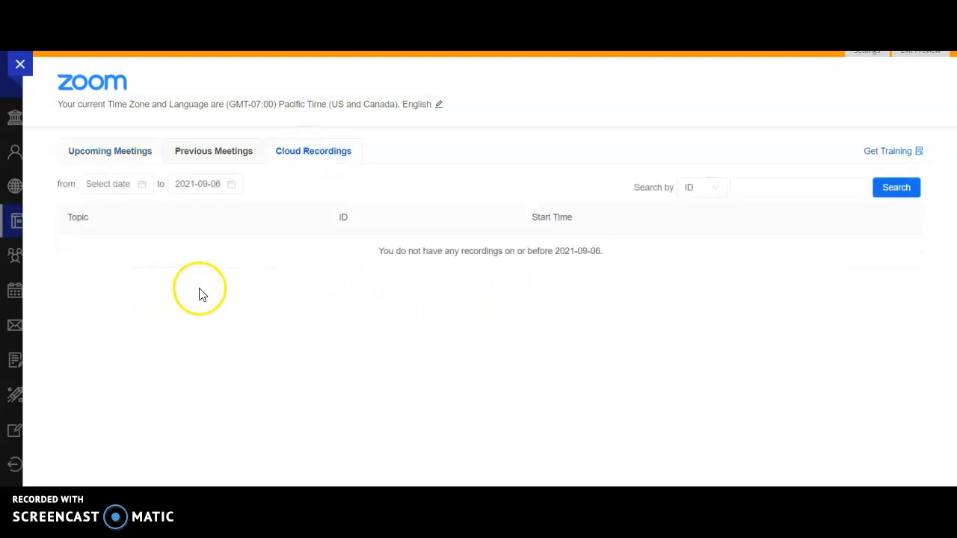
pyautogui.moveTo(69, 213)
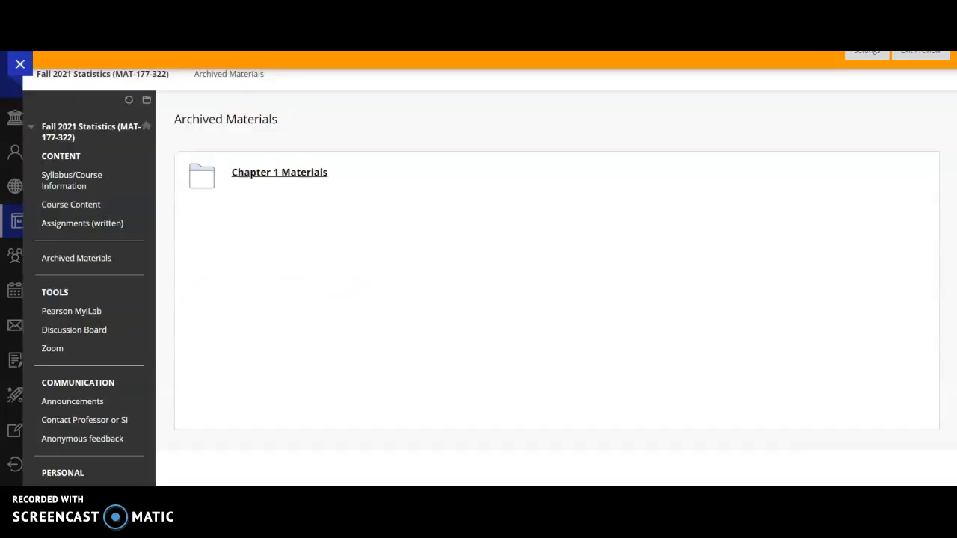
# - Scroll the course menu down to its personal and help sections
pyautogui.scroll(-3)
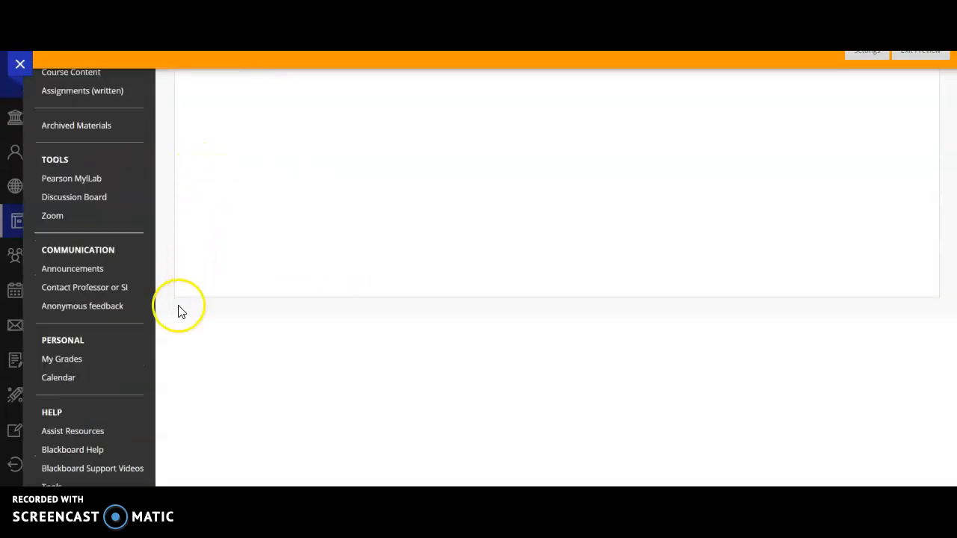
pyautogui.moveTo(36, 275)
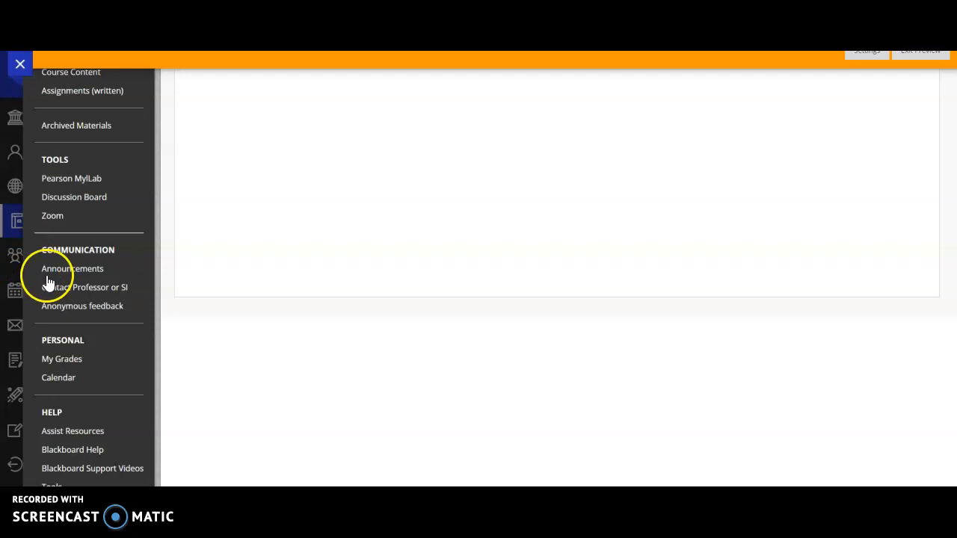
pyautogui.moveTo(57, 278)
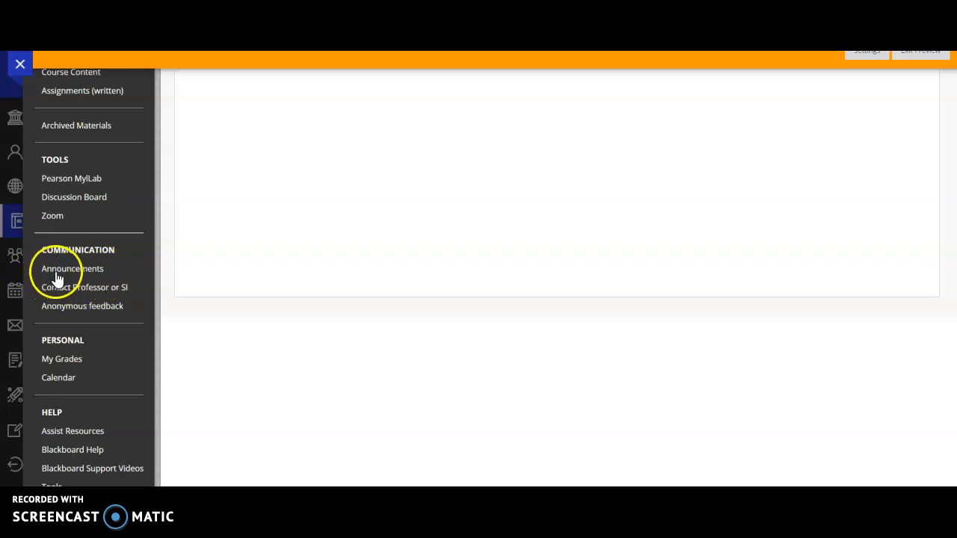
pyautogui.moveTo(39, 293)
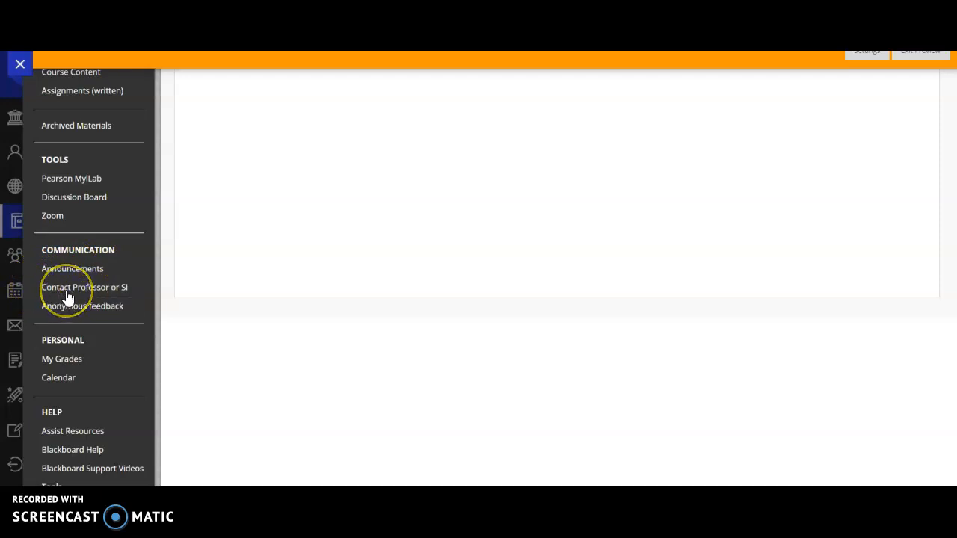
pyautogui.moveTo(36, 308)
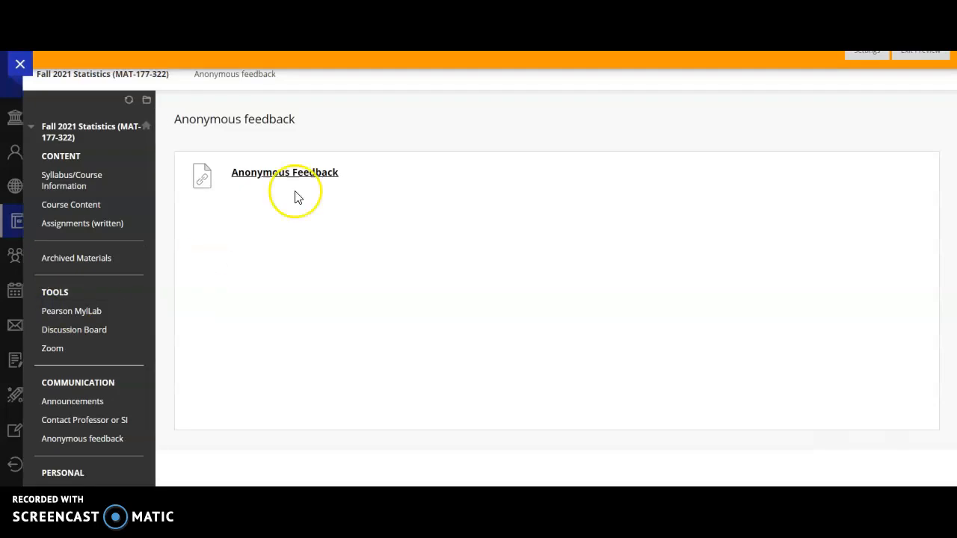
# - Launch the Anonymous Feedback Google Form and review its required feedback and optional name questions
pyautogui.click(284, 172)
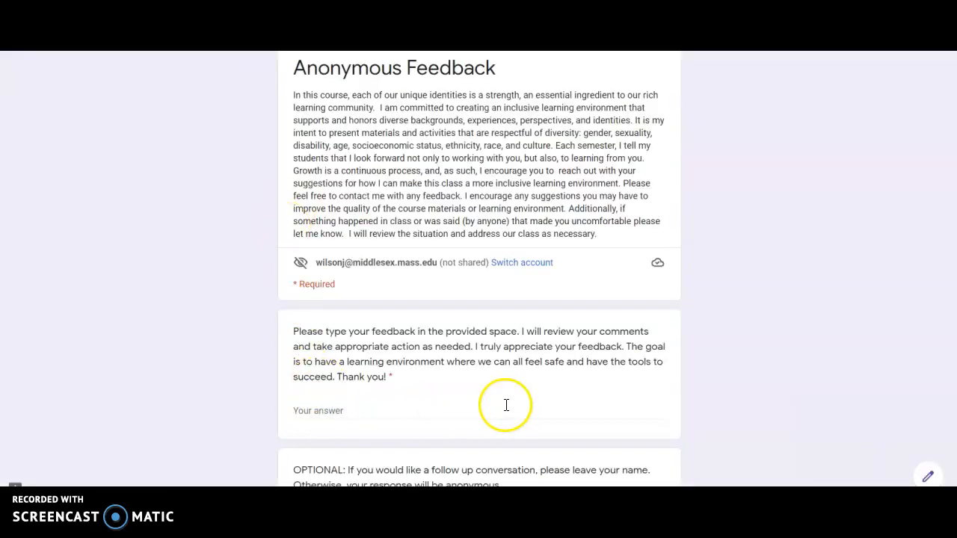
pyautogui.scroll(-3)
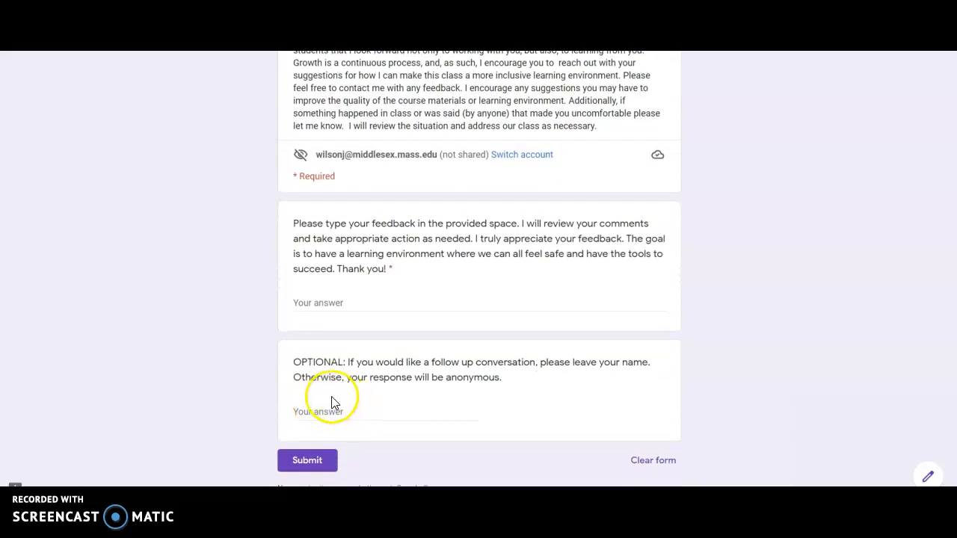
pyautogui.moveTo(261, 329)
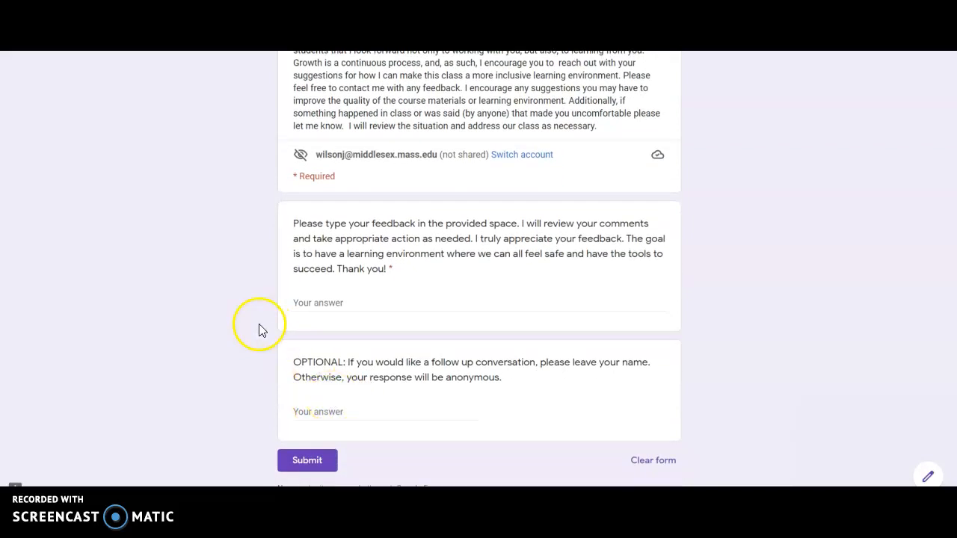